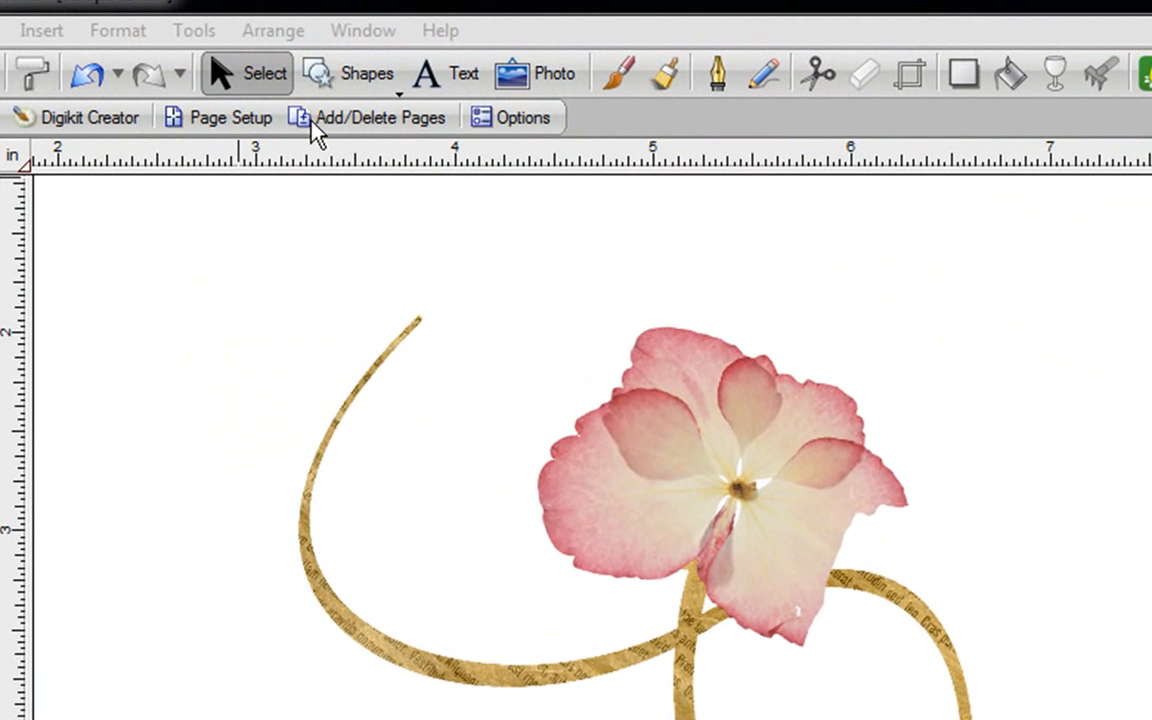
mouse_move(515, 145)
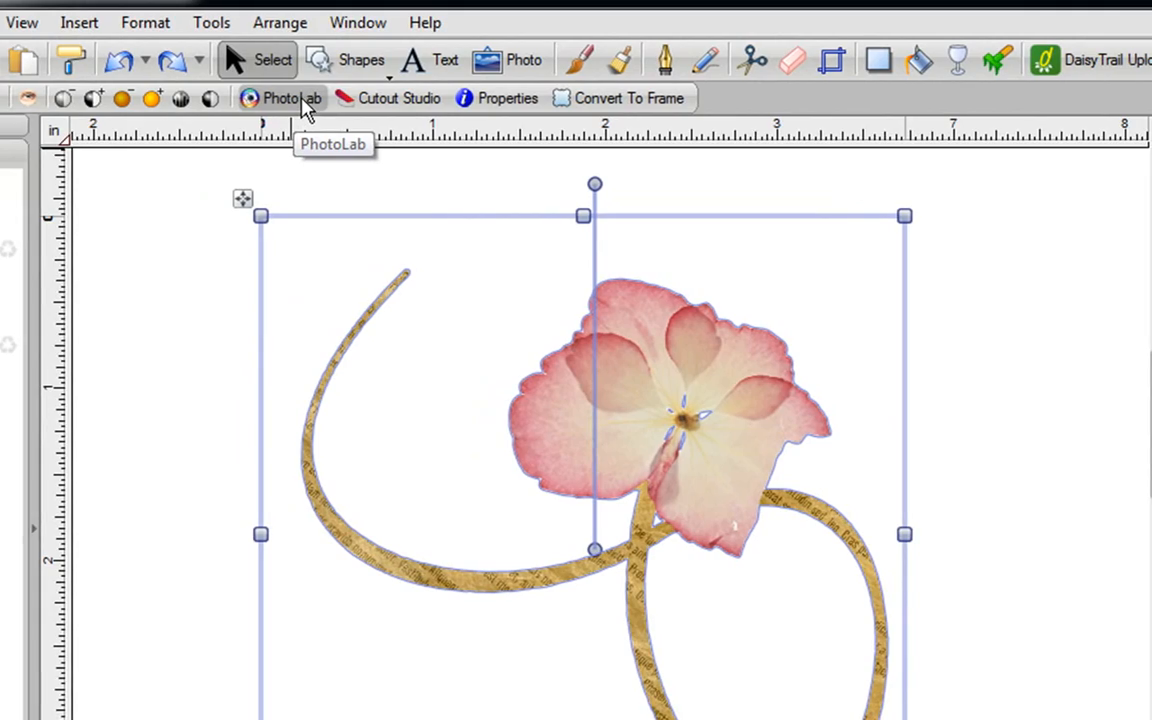
Open the flower picture in PhotoLab and show the Distort filter choices.
left_click(291, 98)
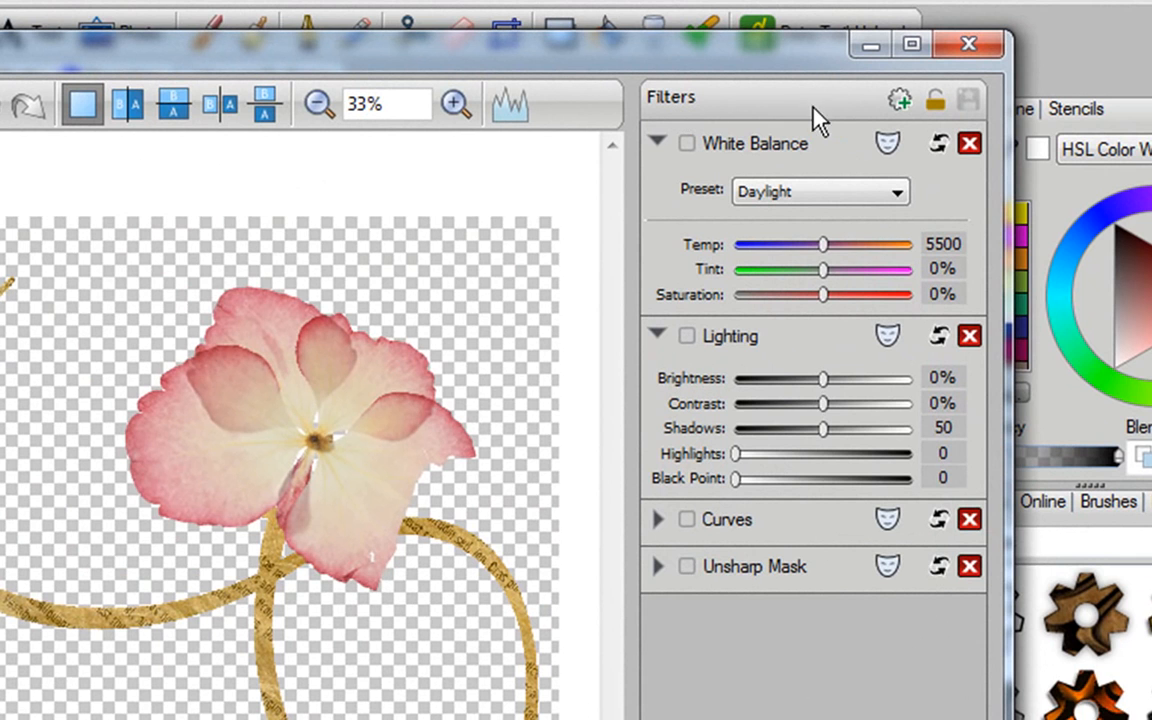
mouse_move(899, 99)
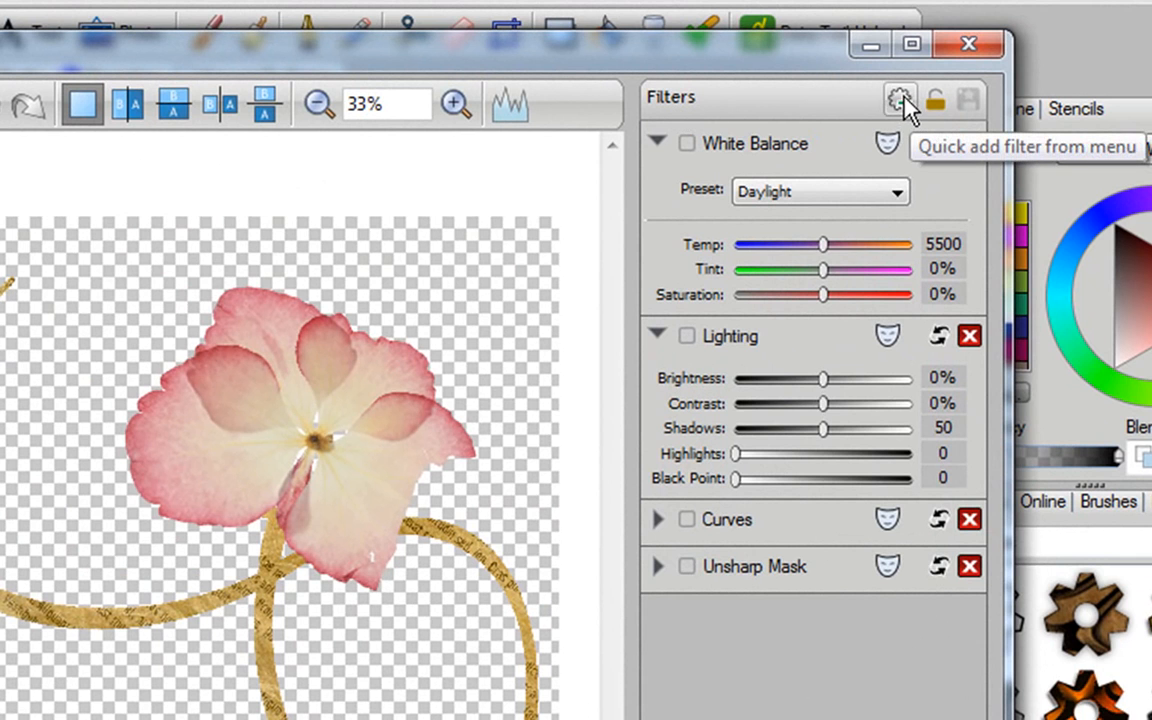
left_click(899, 99)
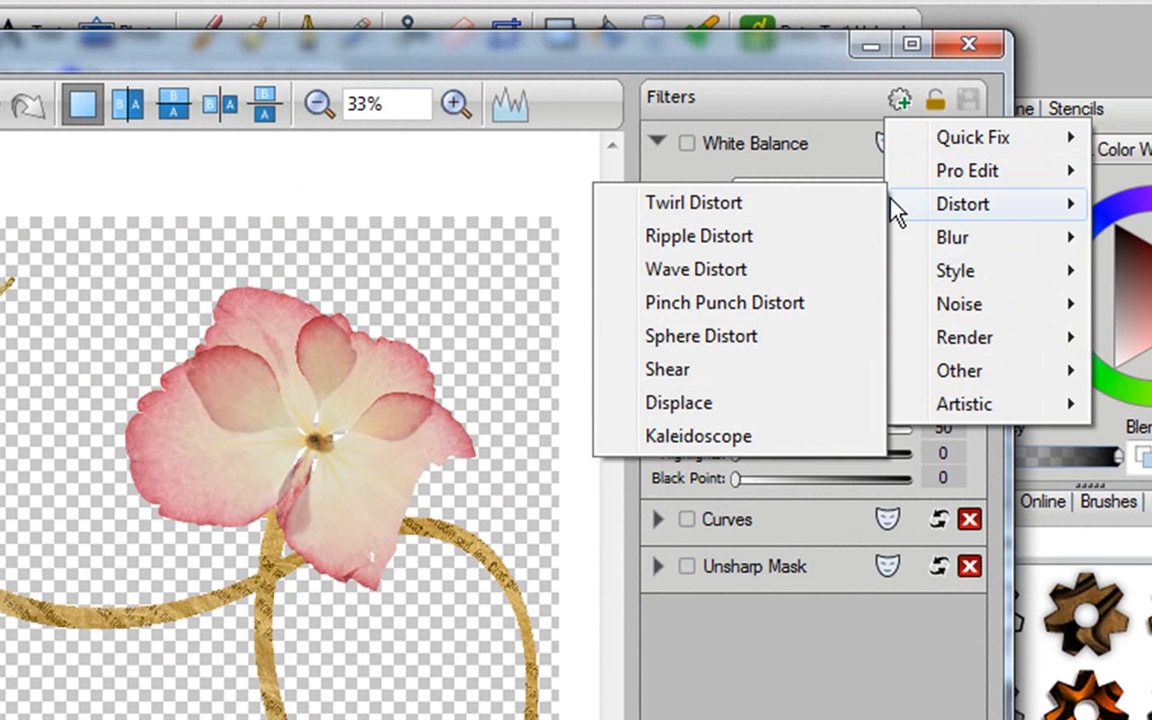
mouse_move(780, 445)
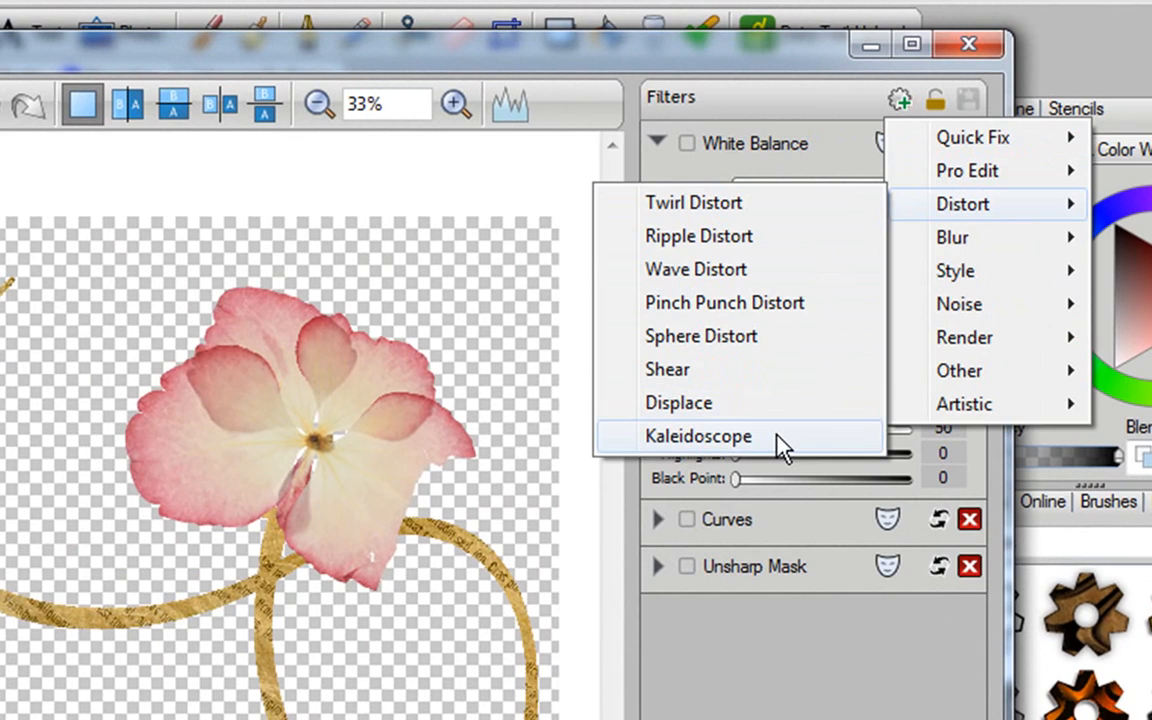
Add the Kaleidoscope filter and expand its Images, Angle and Exterior settings.
left_click(698, 436)
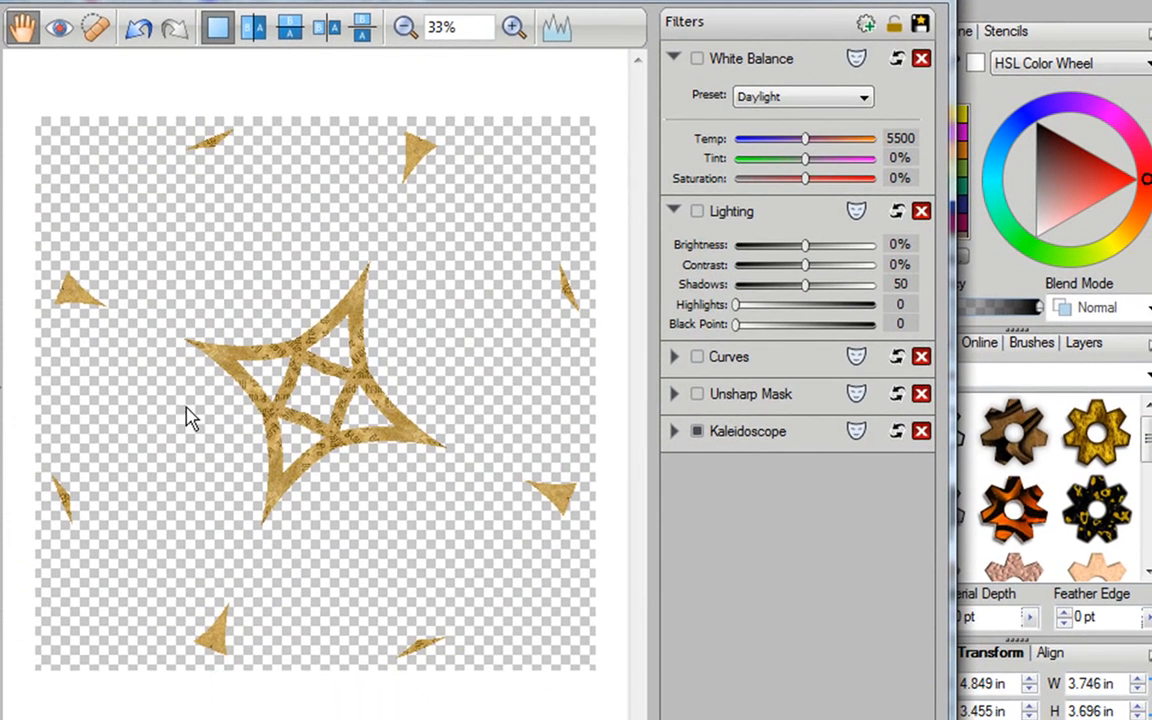
mouse_move(235, 390)
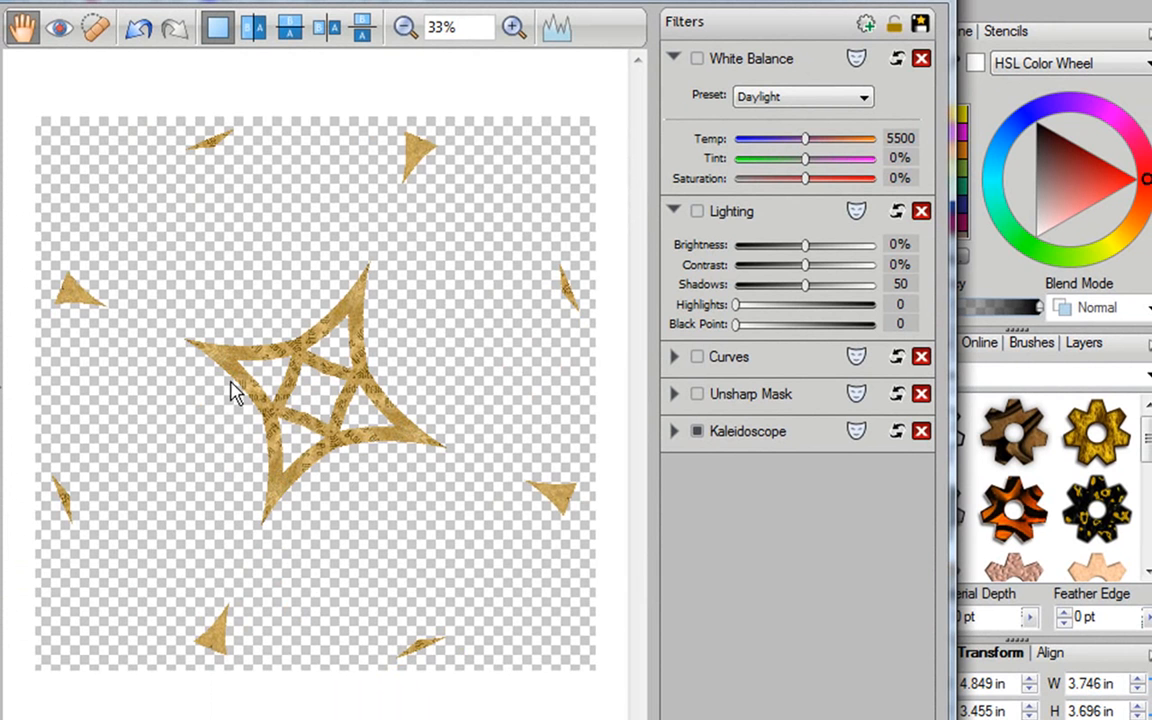
mouse_move(445, 425)
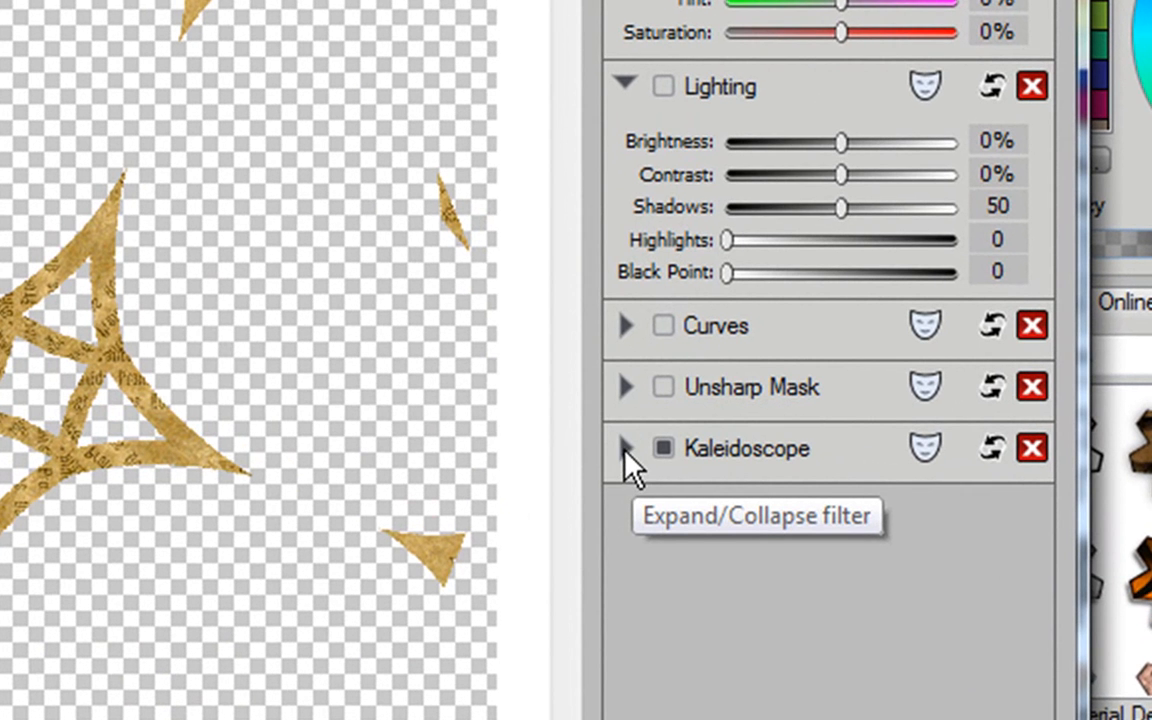
left_click(626, 449)
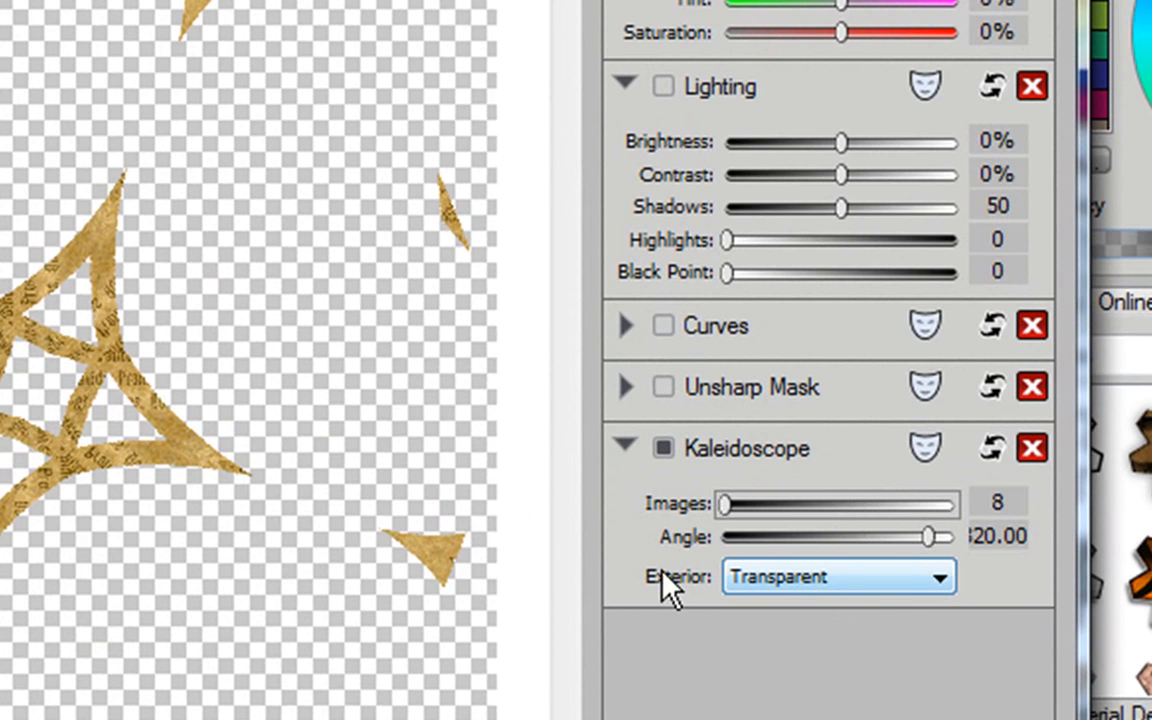
mouse_move(888, 598)
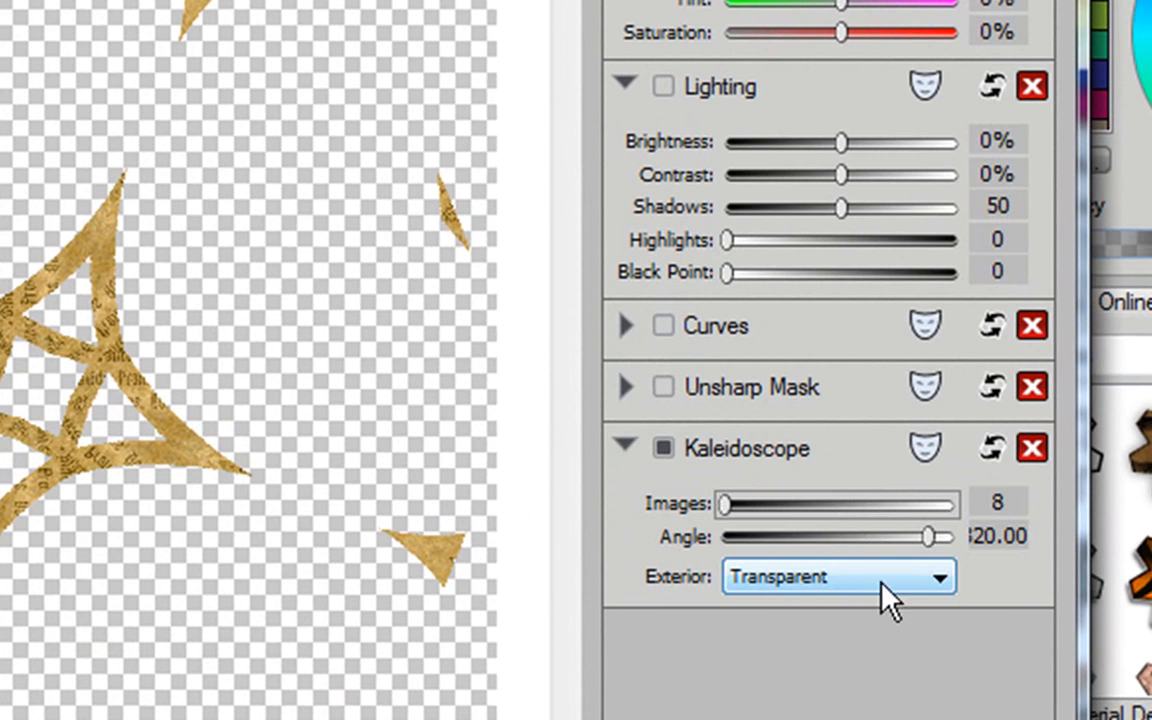
left_click(838, 576)
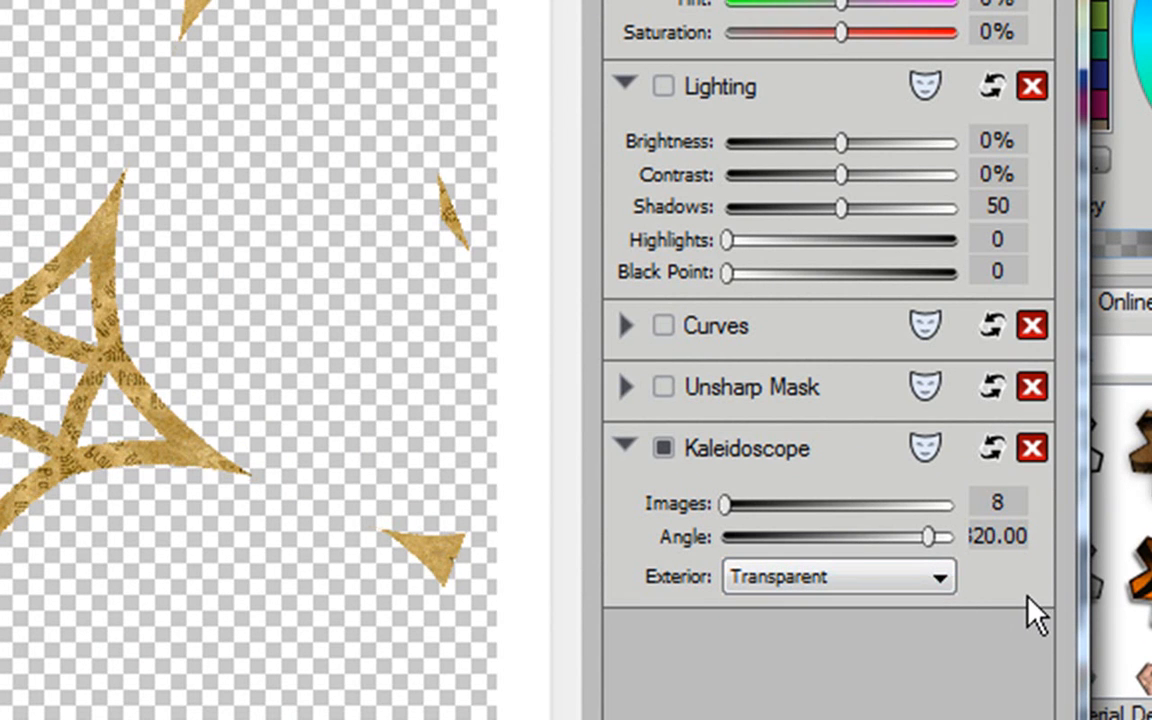
mouse_move(705, 560)
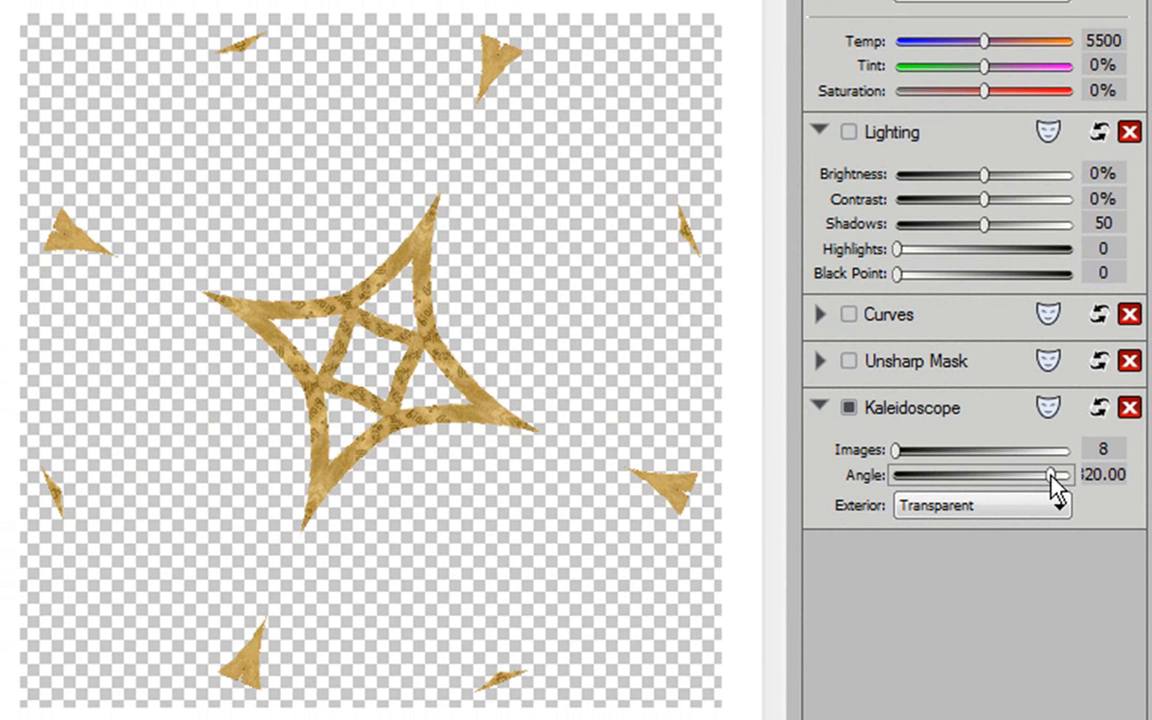
Lower the kaleidoscope angle and raise the mirrored image count to form a mandala.
left_click_drag(1050, 475, 1005, 475)
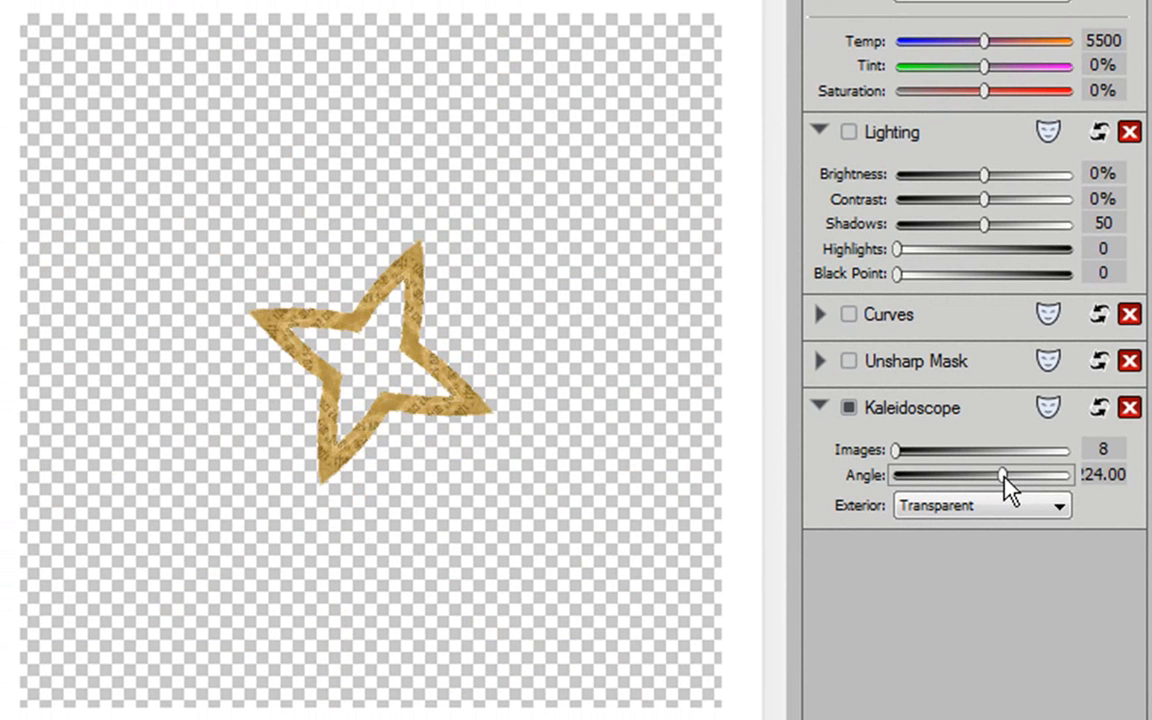
left_click_drag(1005, 474, 960, 474)
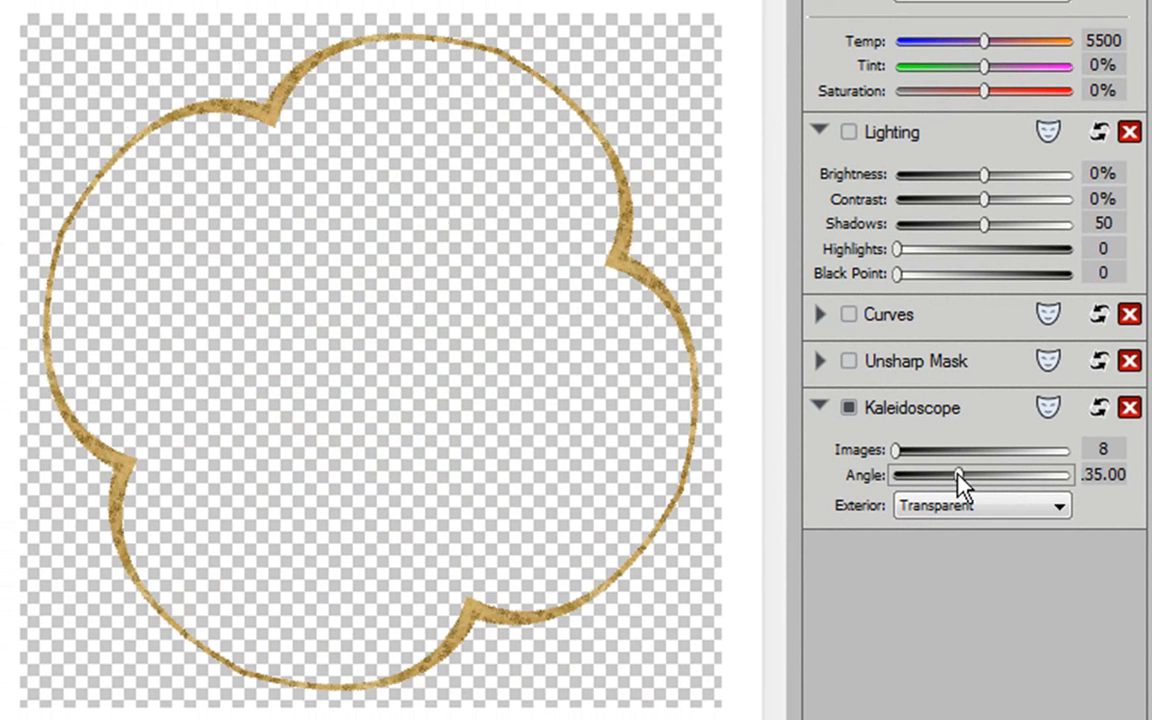
left_click_drag(935, 476, 935, 476)
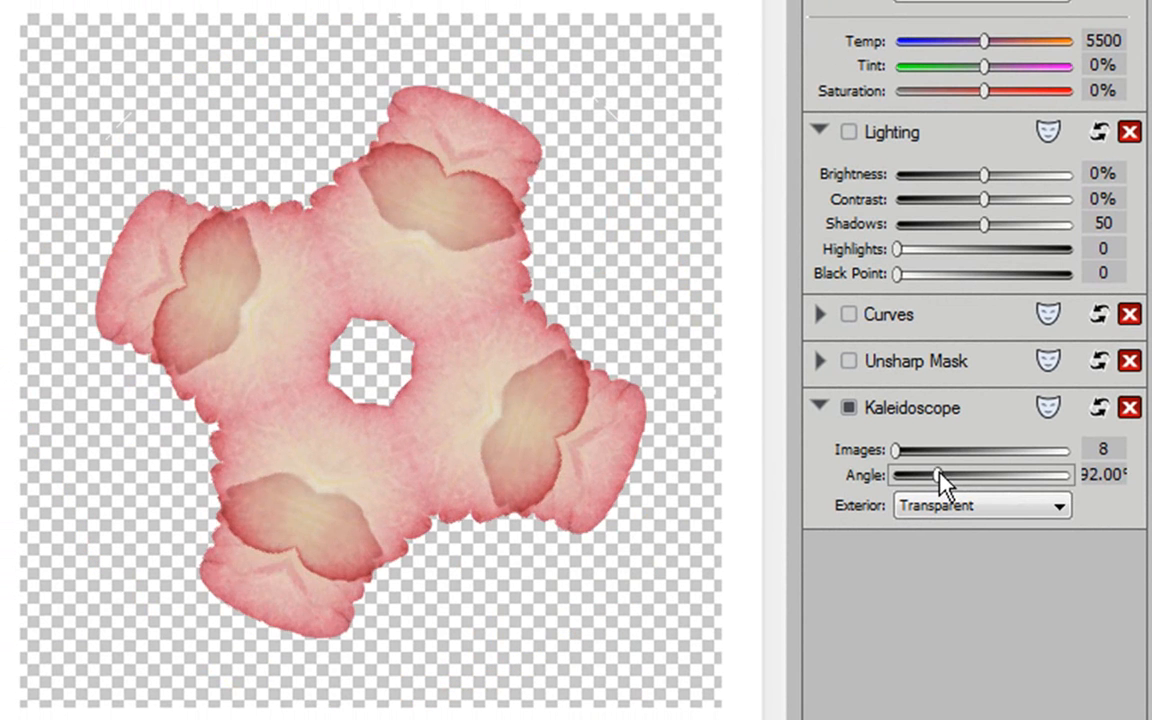
left_click_drag(940, 475, 920, 475)
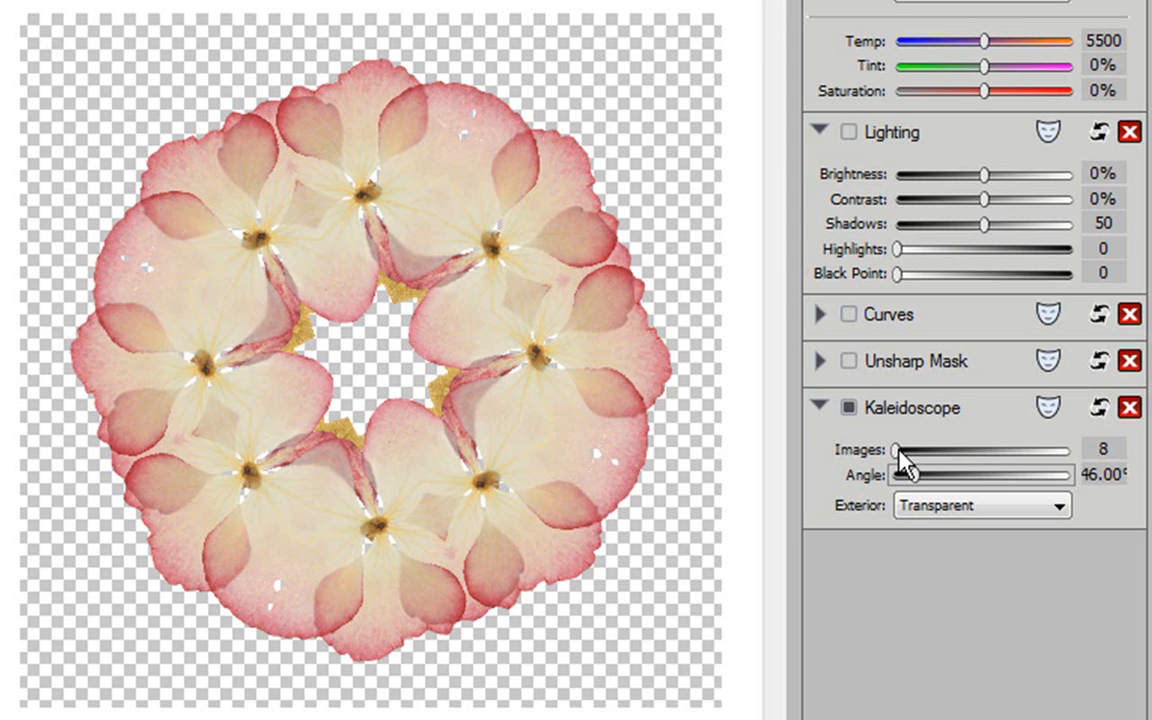
left_click_drag(895, 450, 910, 450)
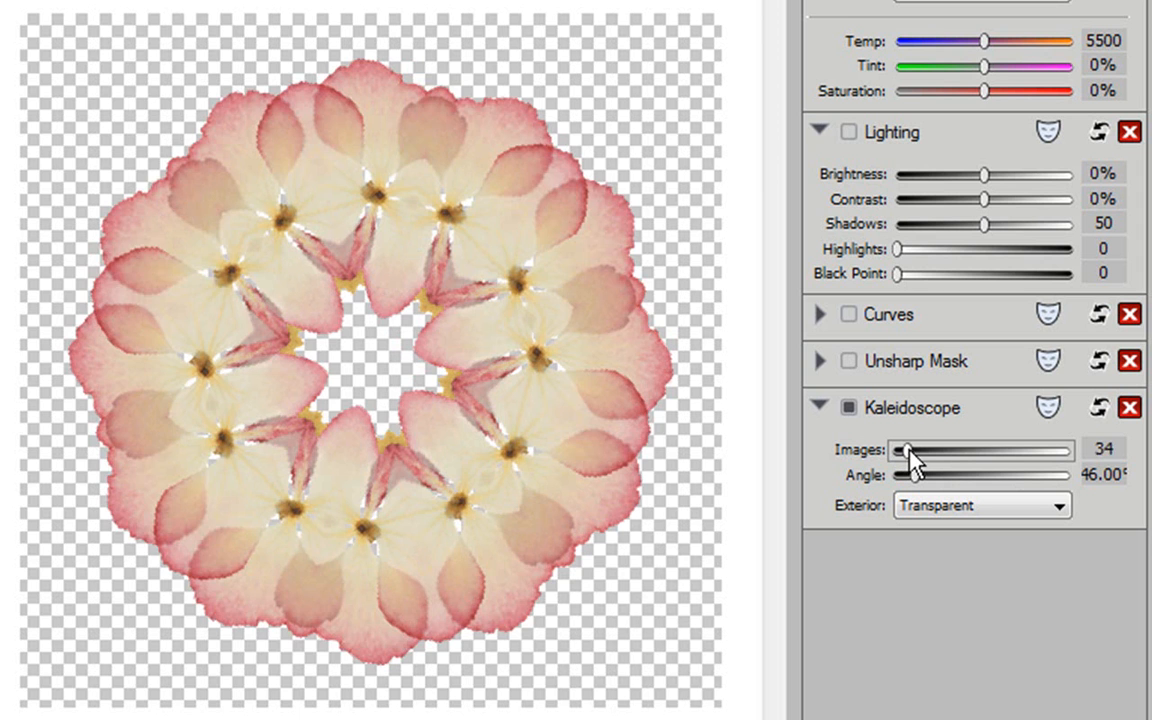
left_click_drag(900, 450, 920, 450)
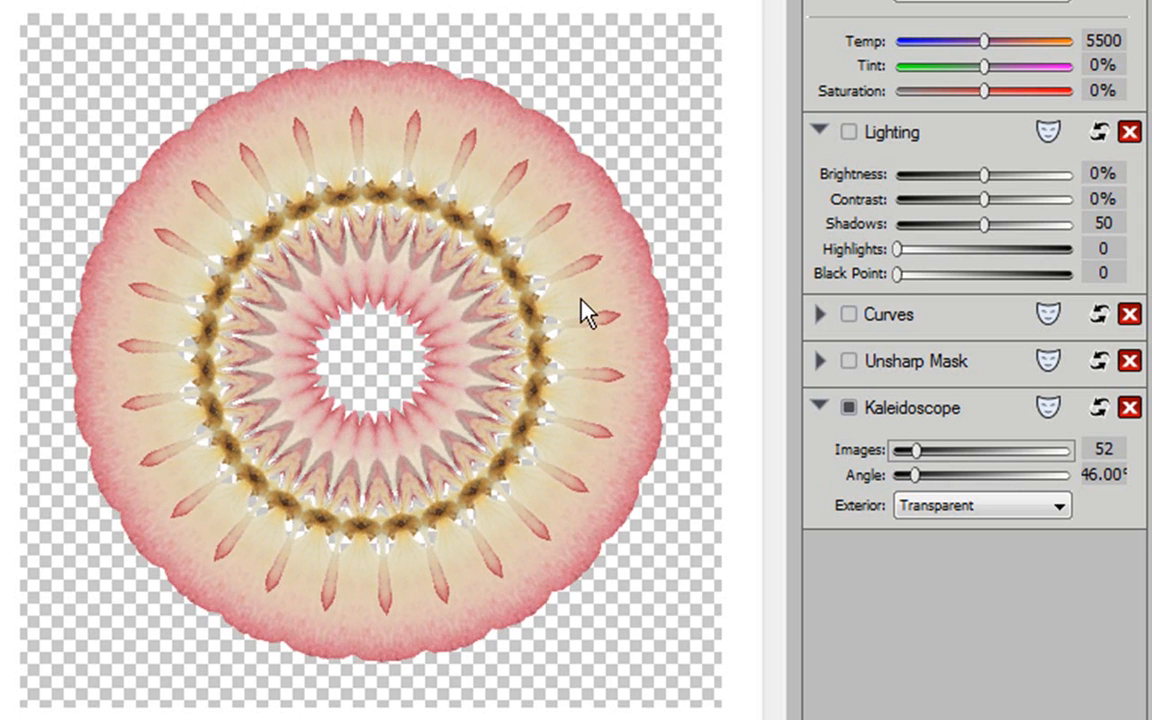
mouse_move(468, 390)
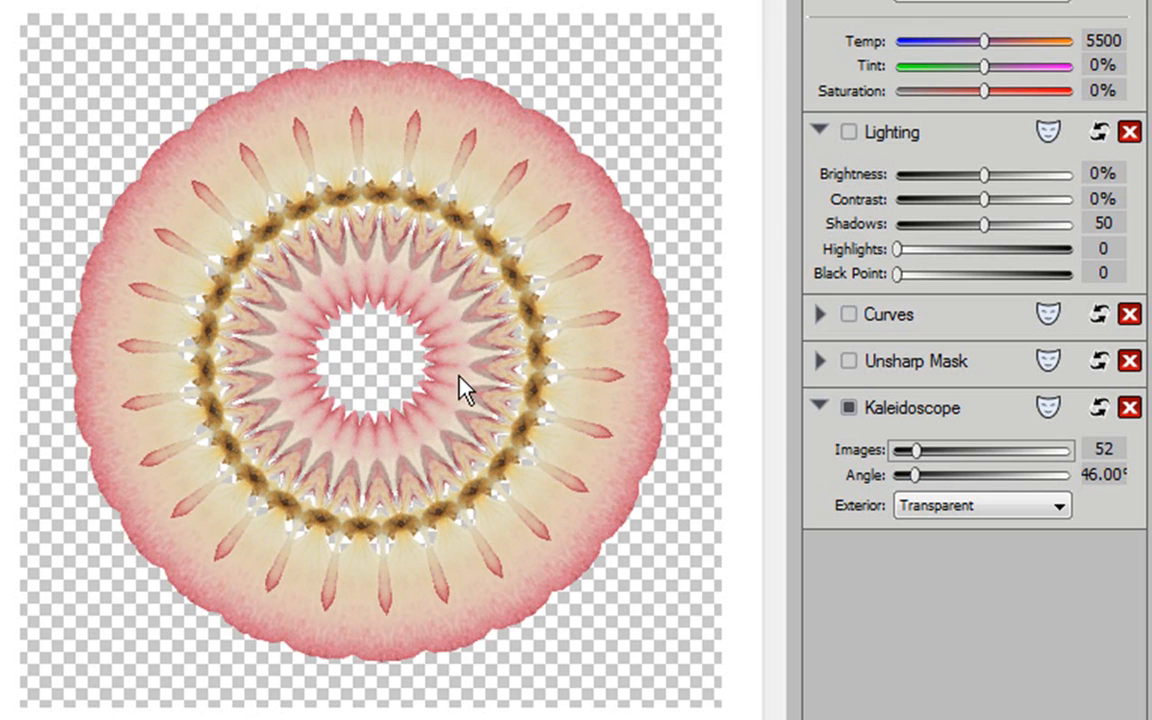
mouse_move(749, 444)
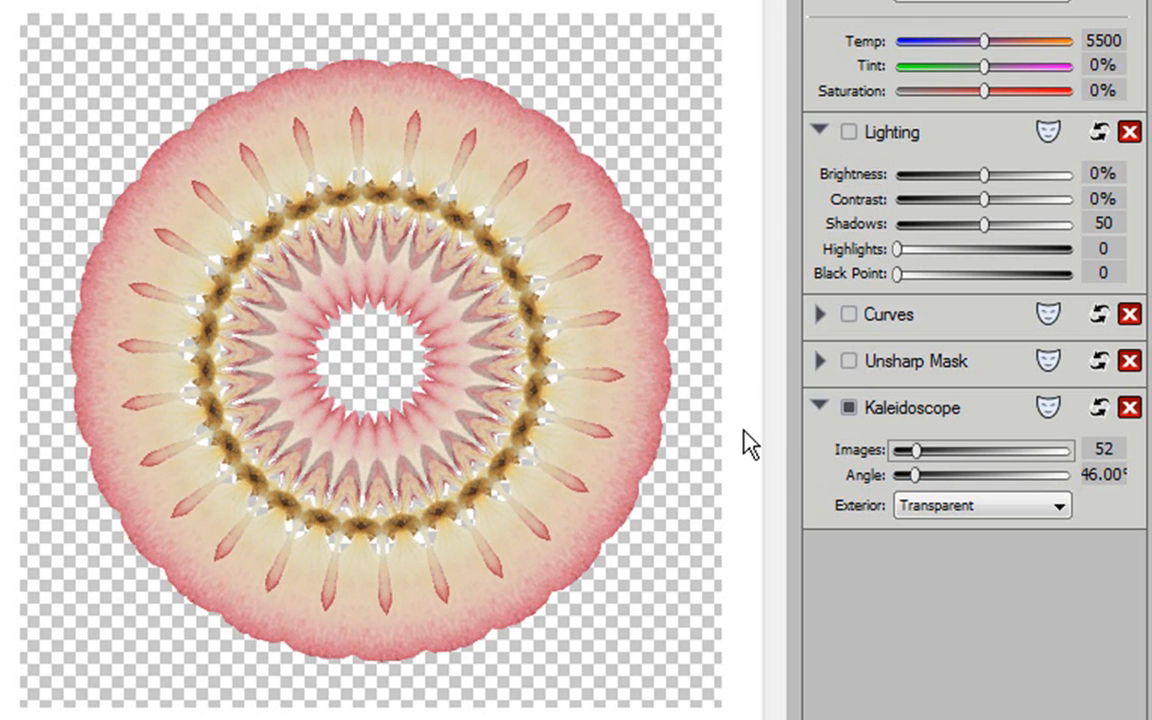
Fine-tune the kaleidoscope to 52 images at a 38° angle.
left_click_drag(912, 475, 920, 475)
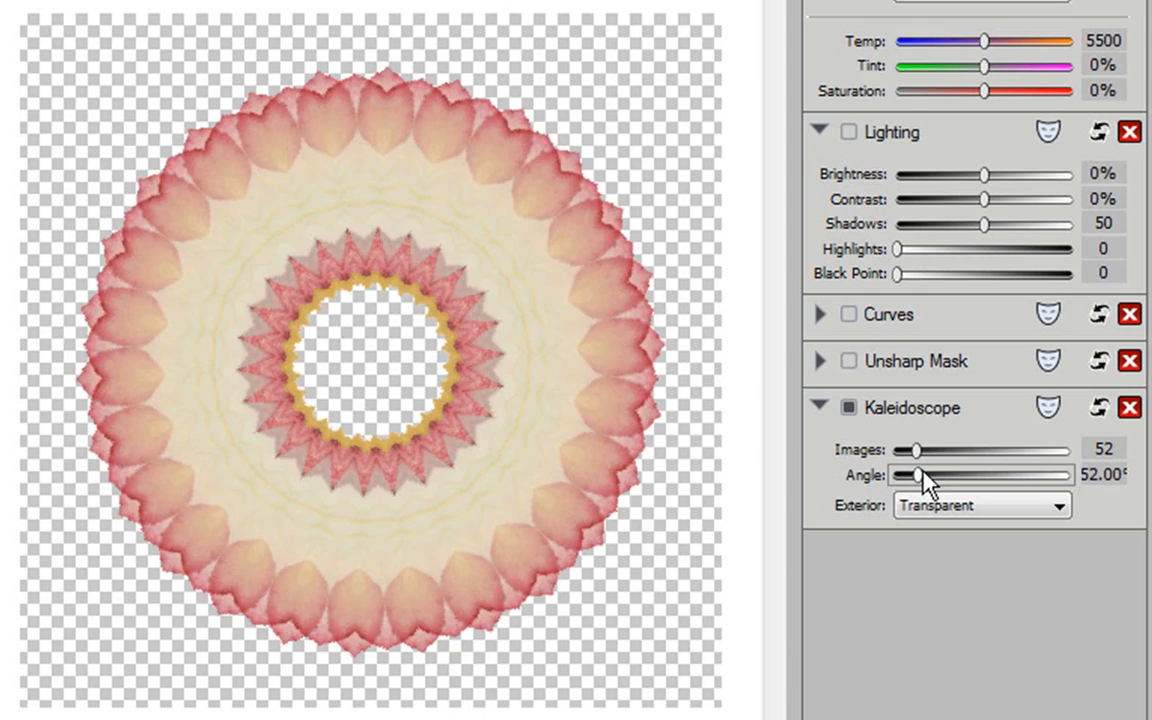
left_click_drag(922, 475, 910, 475)
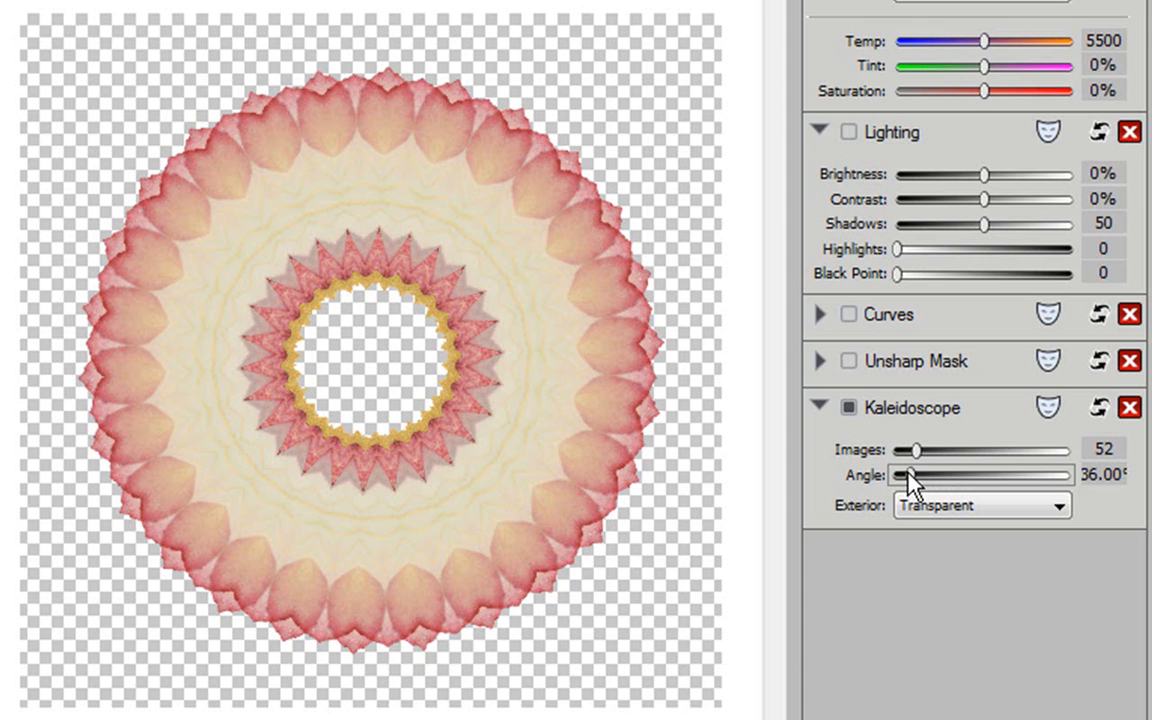
left_click_drag(907, 474, 901, 474)
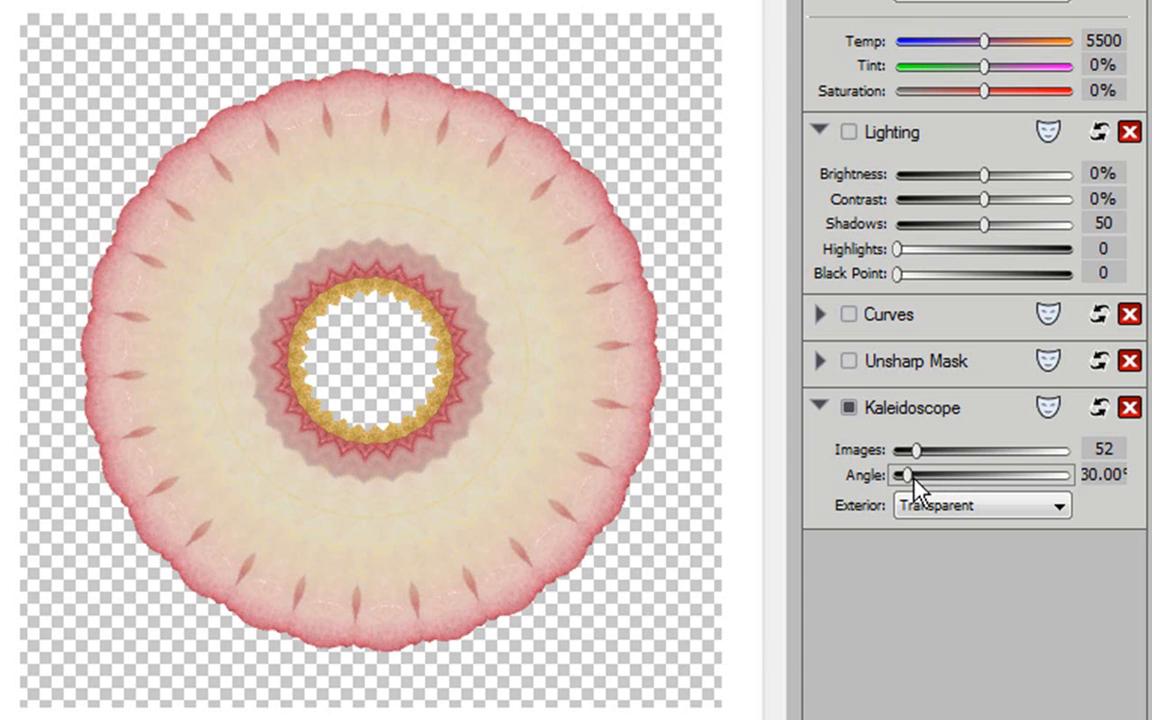
left_click_drag(900, 475, 905, 475)
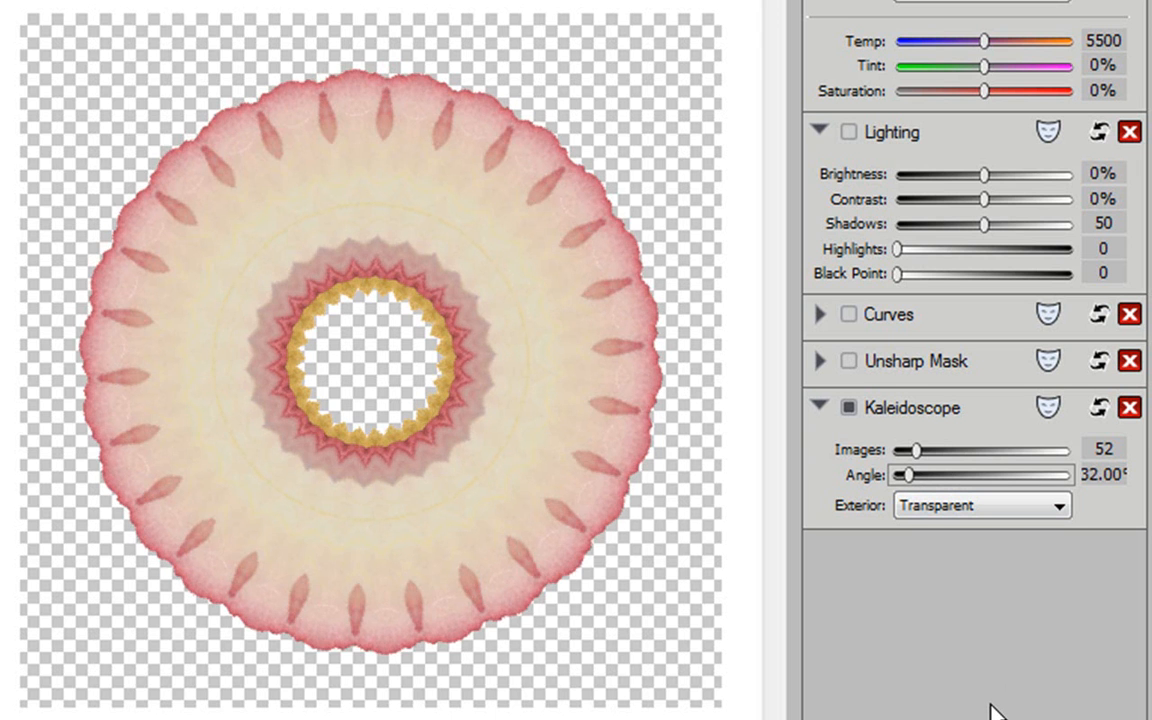
left_click_drag(902, 475, 915, 475)
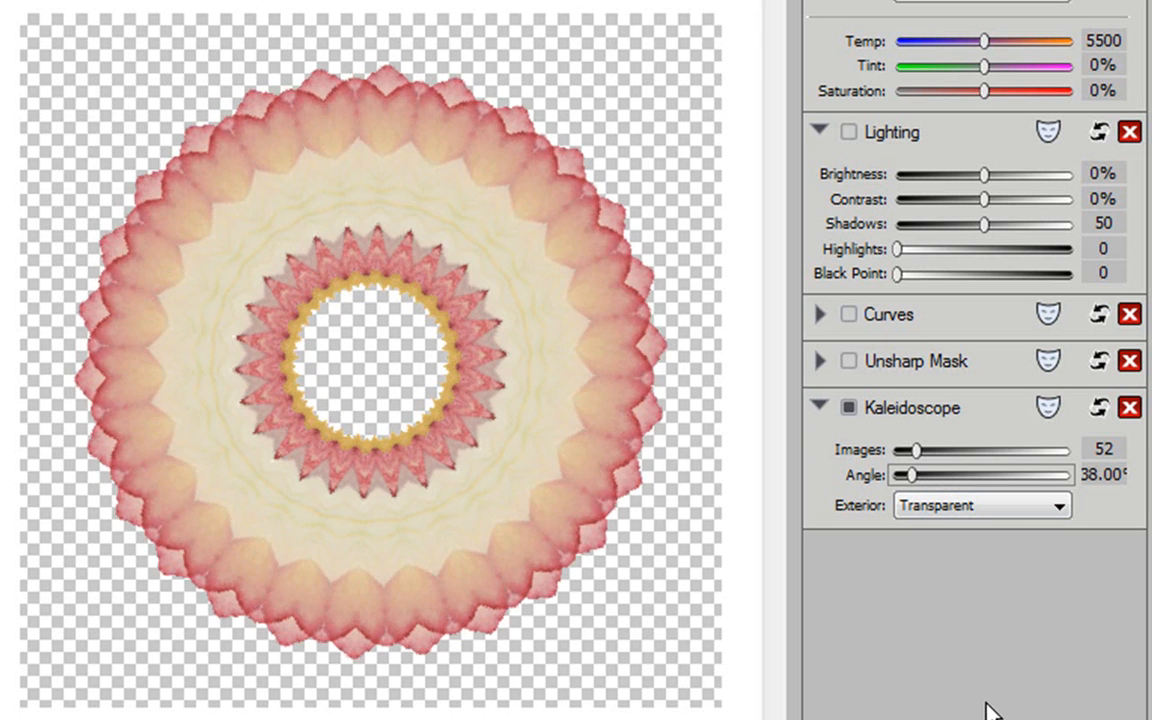
left_click_drag(905, 475, 920, 475)
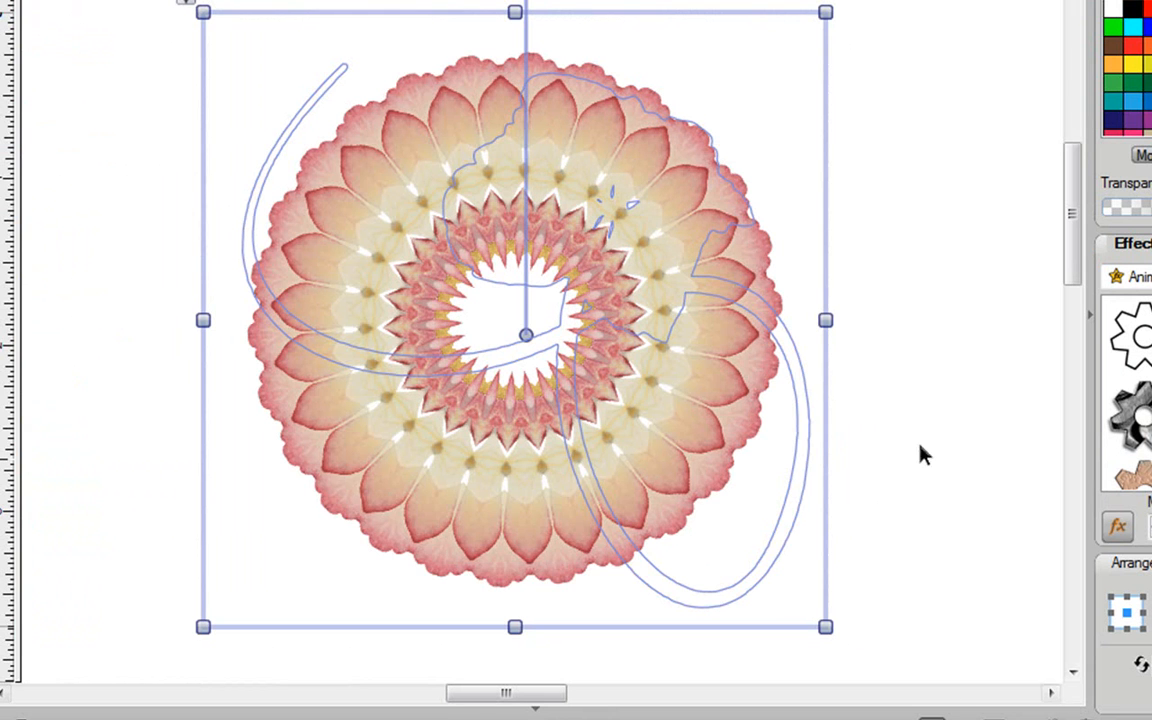
mouse_move(637, 82)
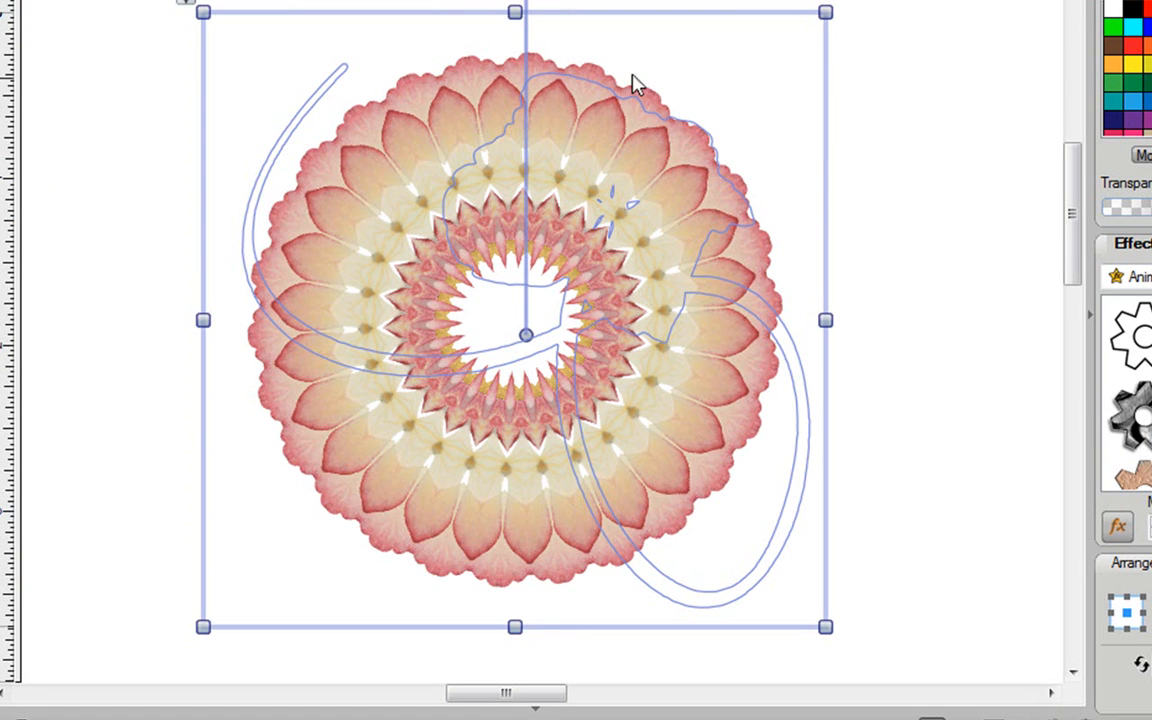
mouse_move(308, 216)
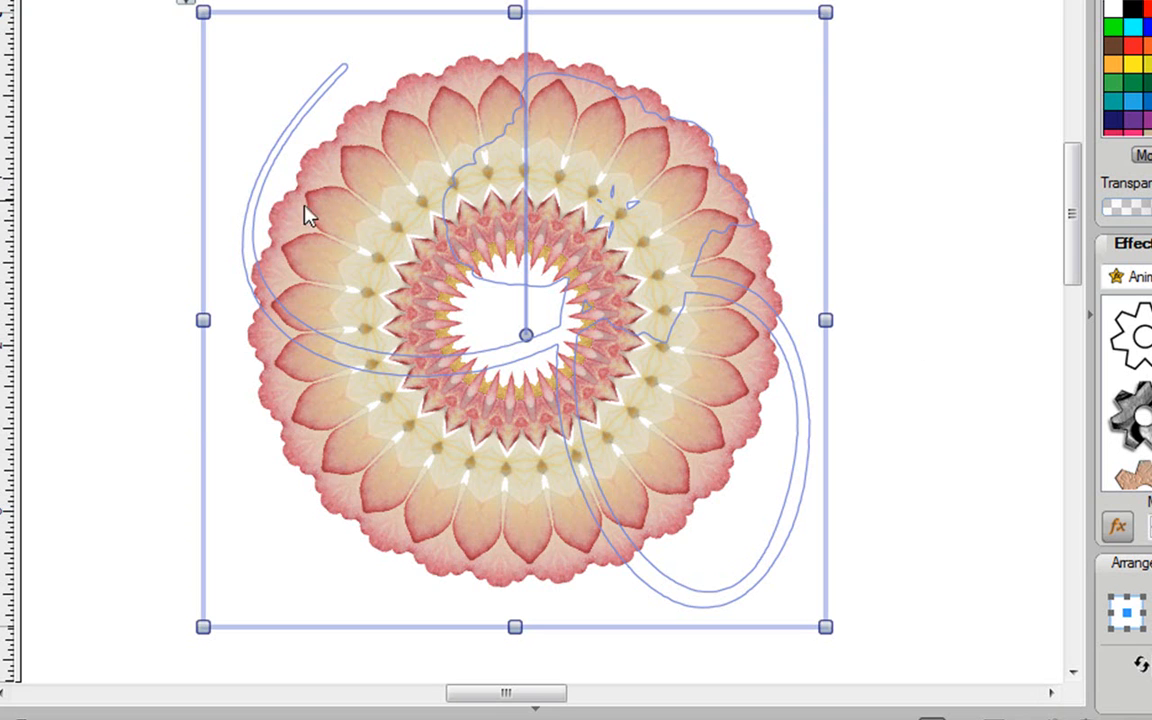
mouse_move(313, 355)
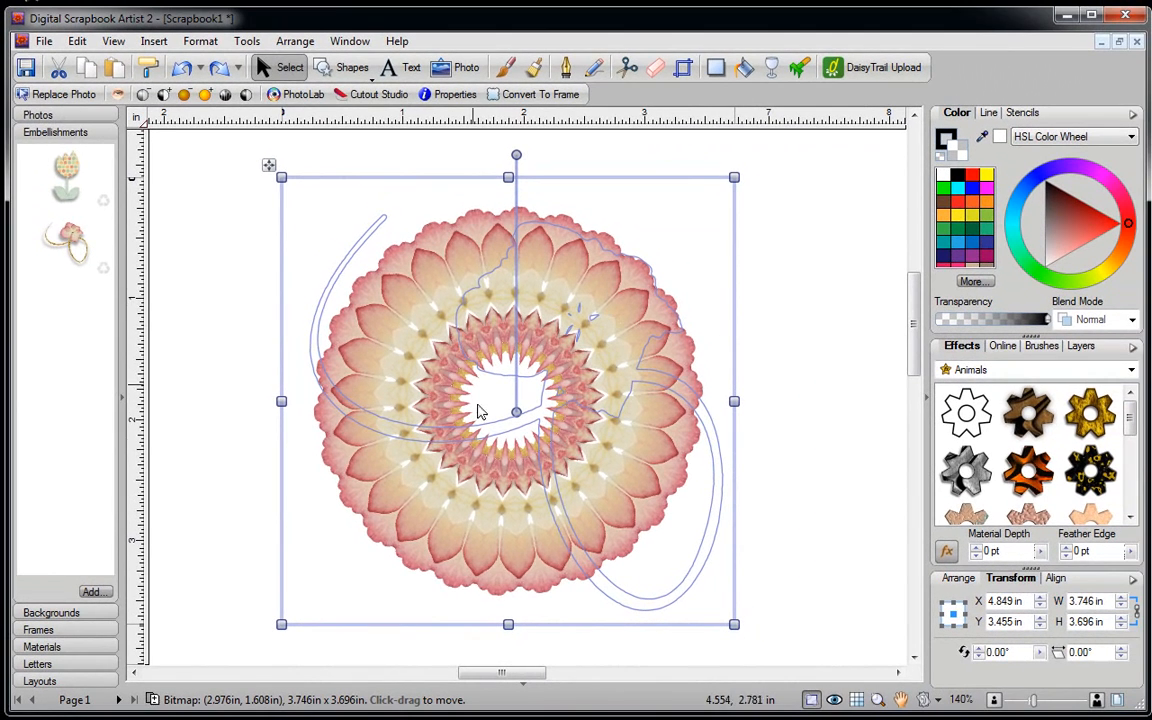
mouse_move(415, 378)
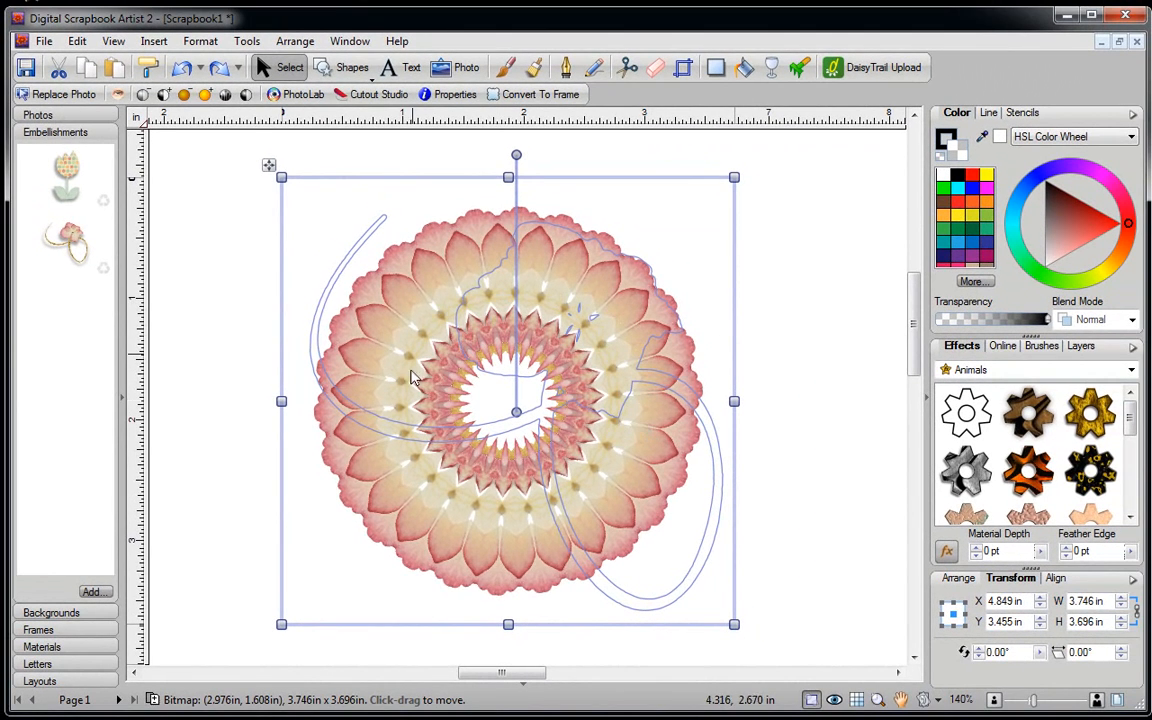
mouse_move(530, 268)
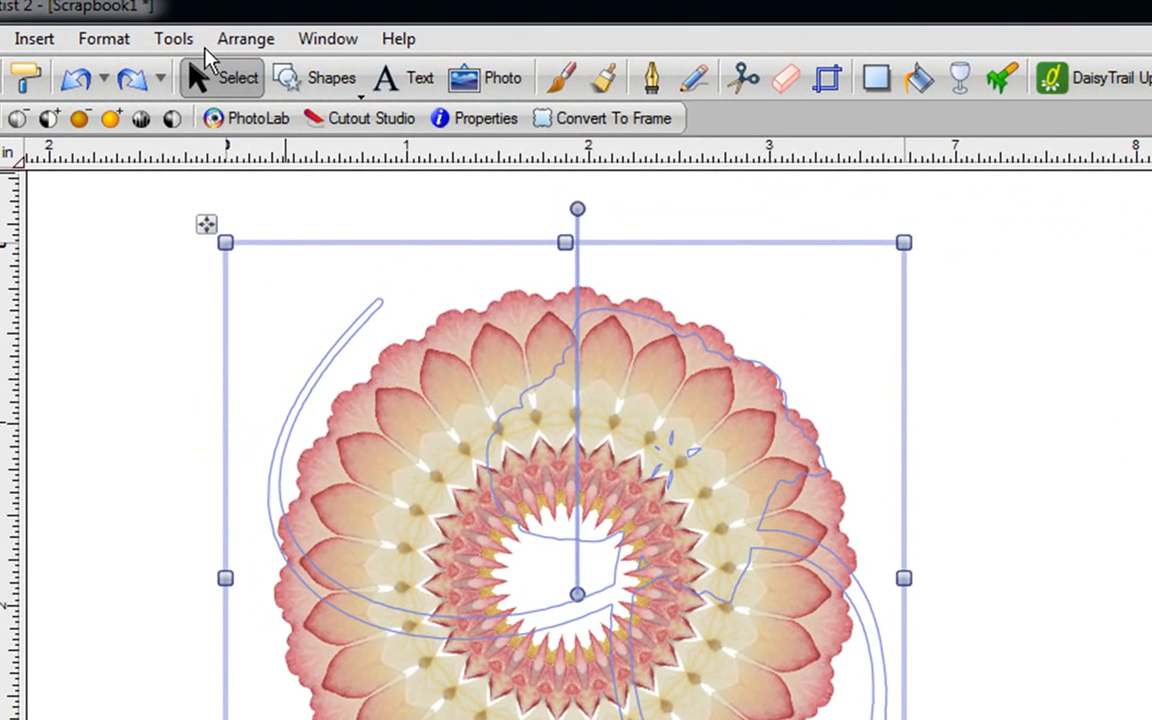
Convert the mandala to a bitmap with Tools > Convert to Bitmap and reselect it.
left_click(173, 38)
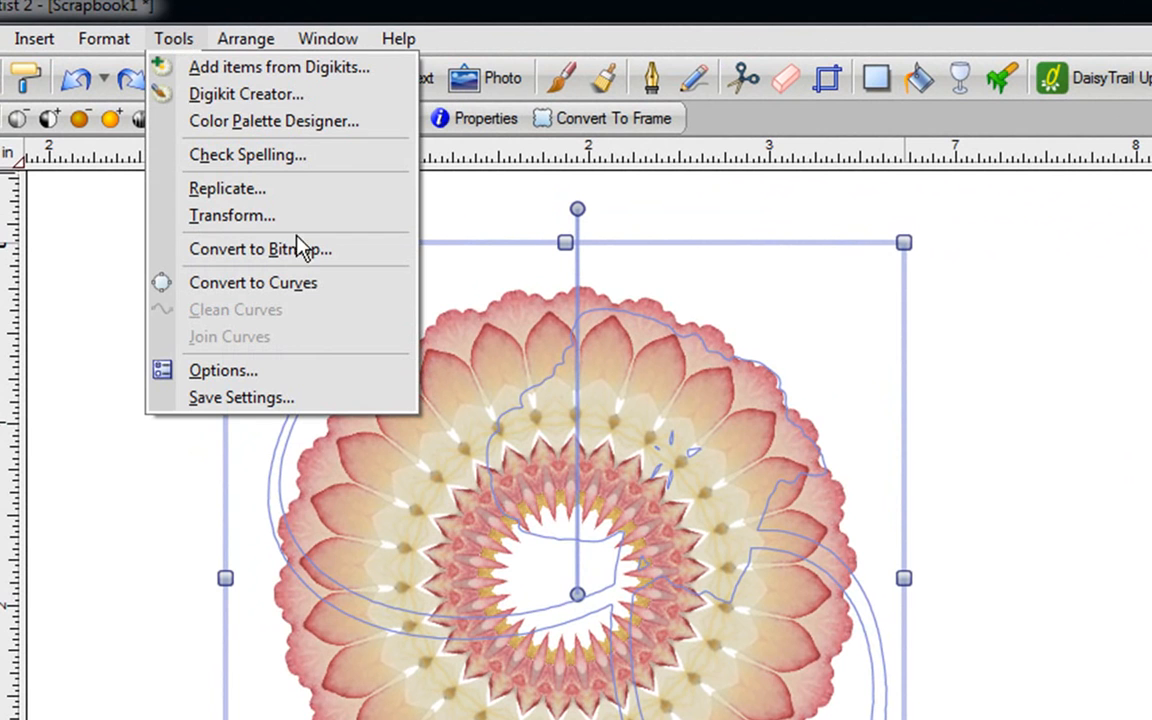
left_click(259, 249)
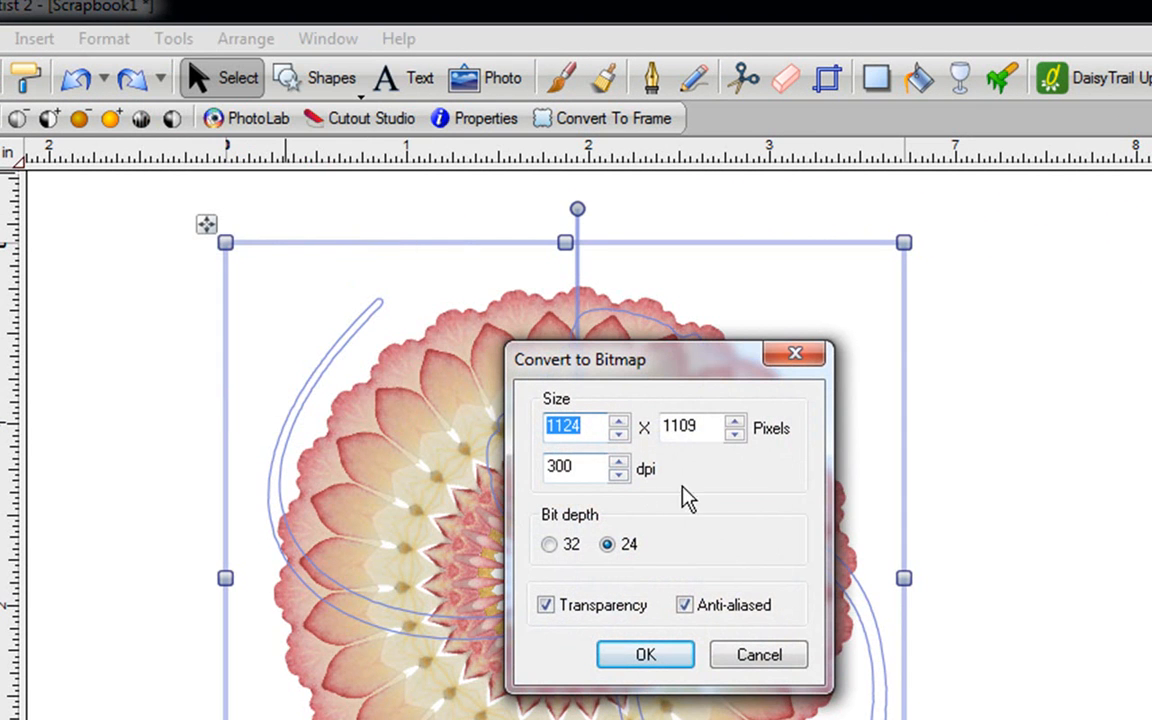
mouse_move(622, 570)
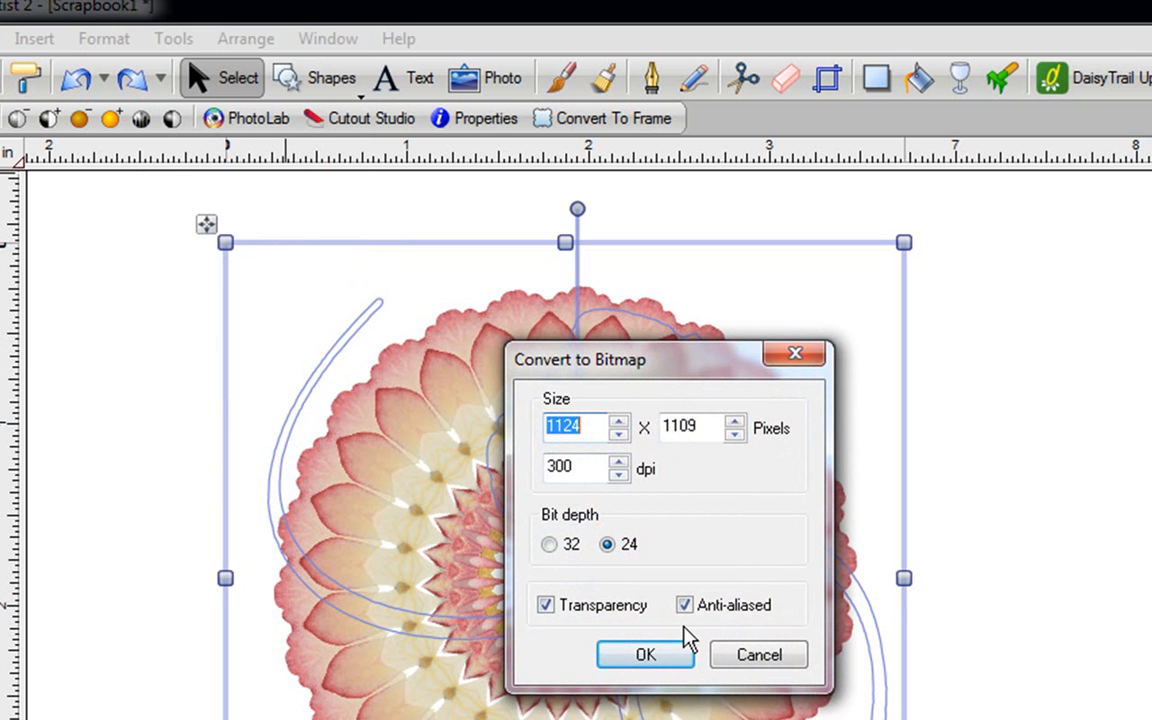
left_click(645, 654)
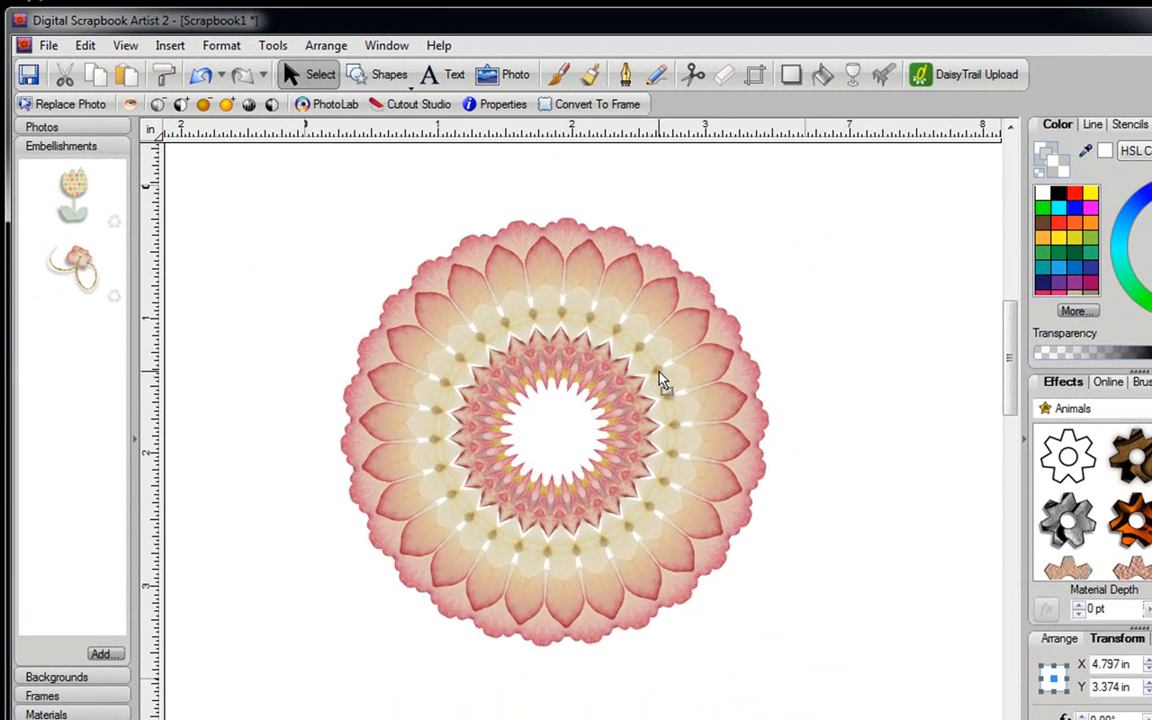
left_click(583, 420)
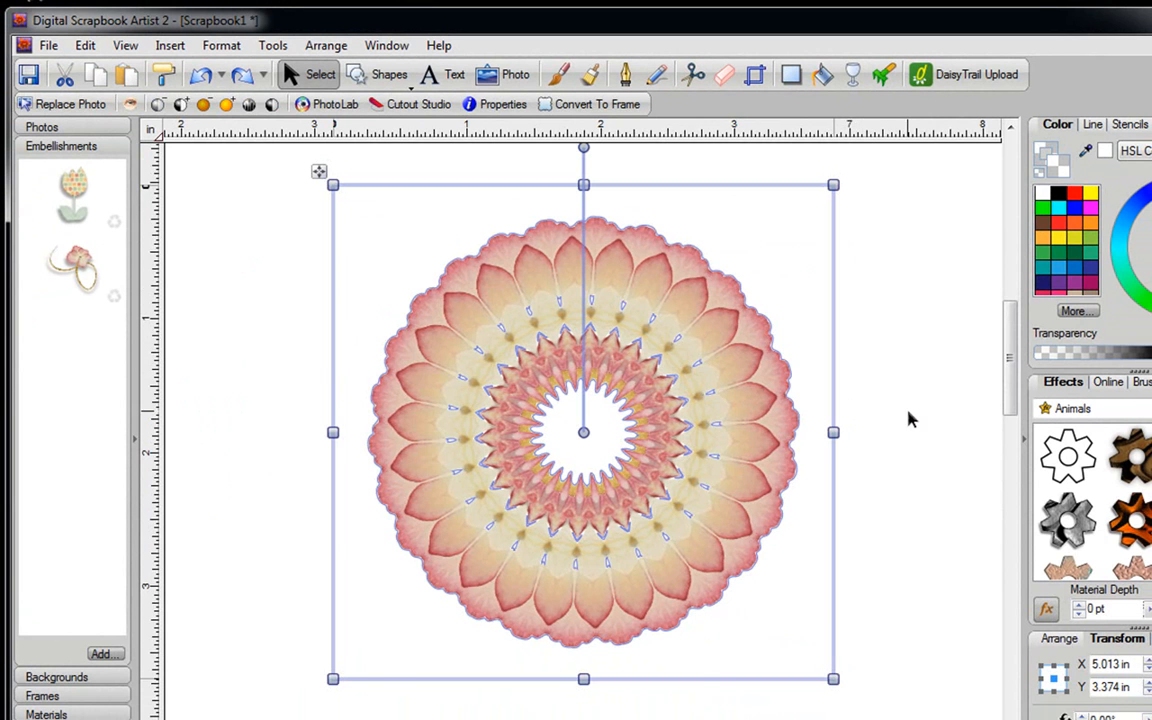
mouse_move(725, 399)
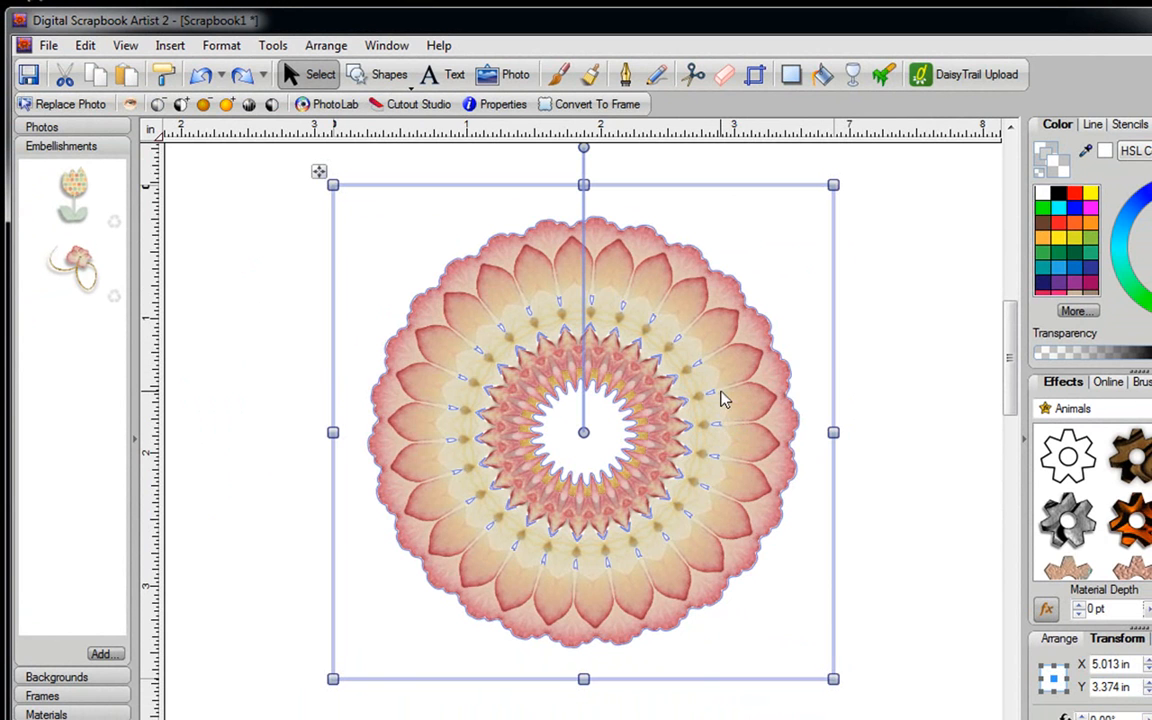
mouse_move(707, 378)
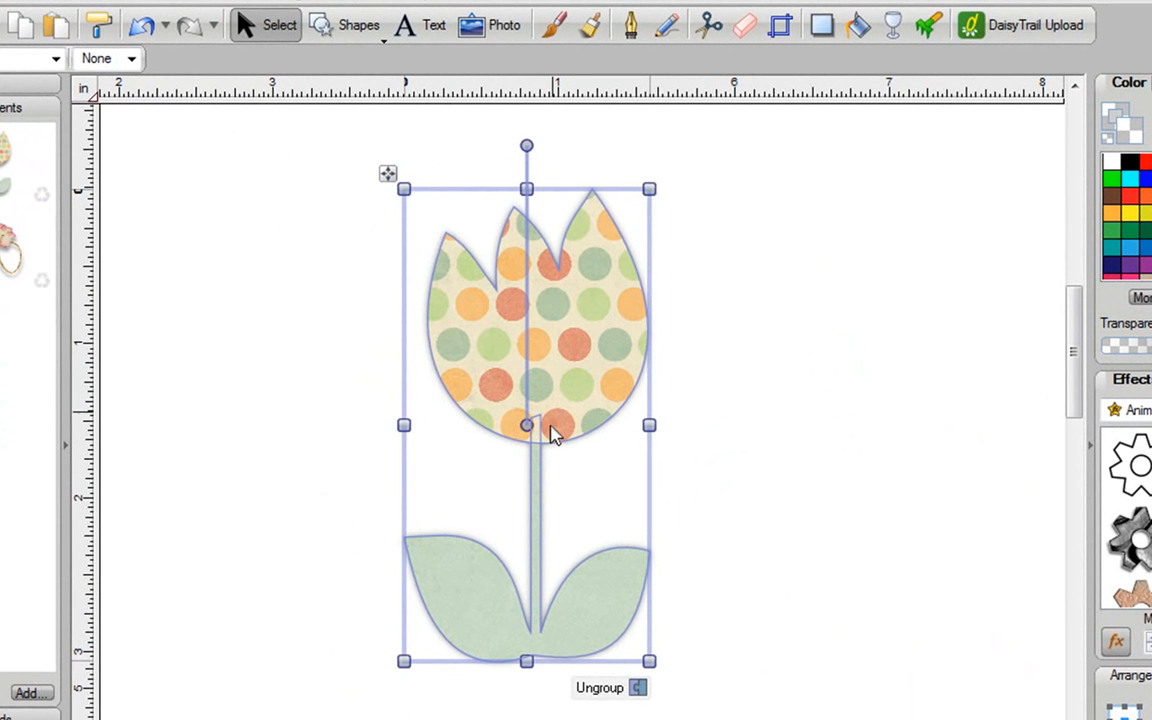
mouse_move(540, 392)
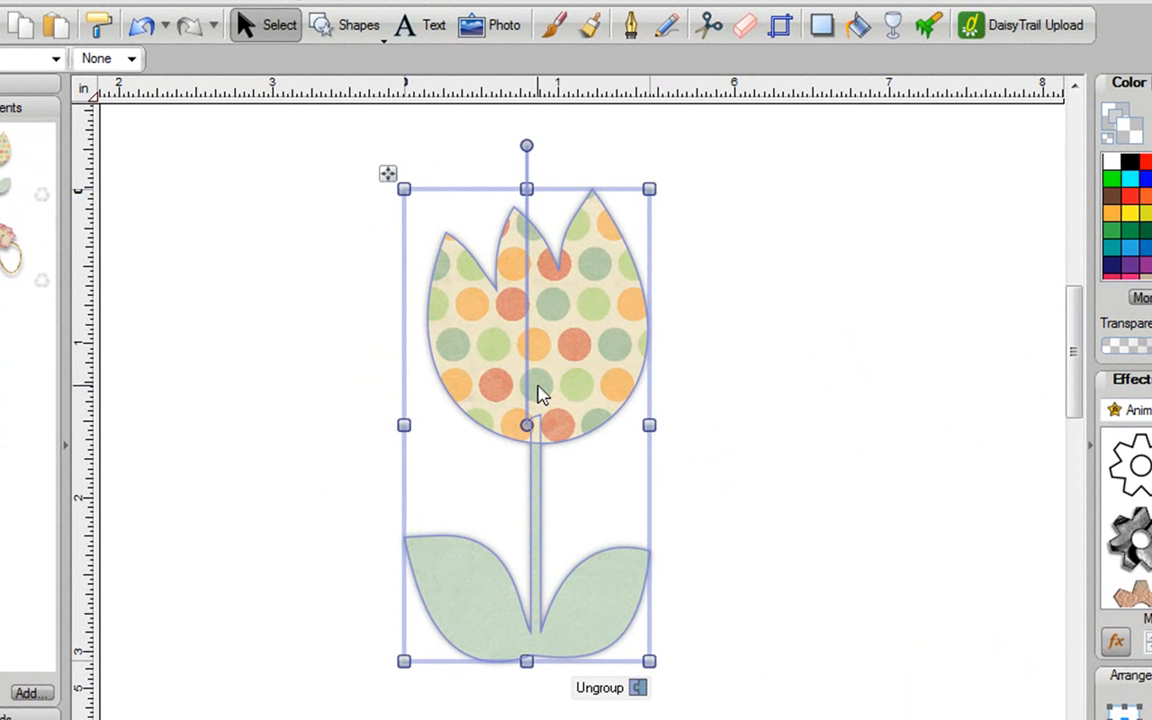
mouse_move(587, 347)
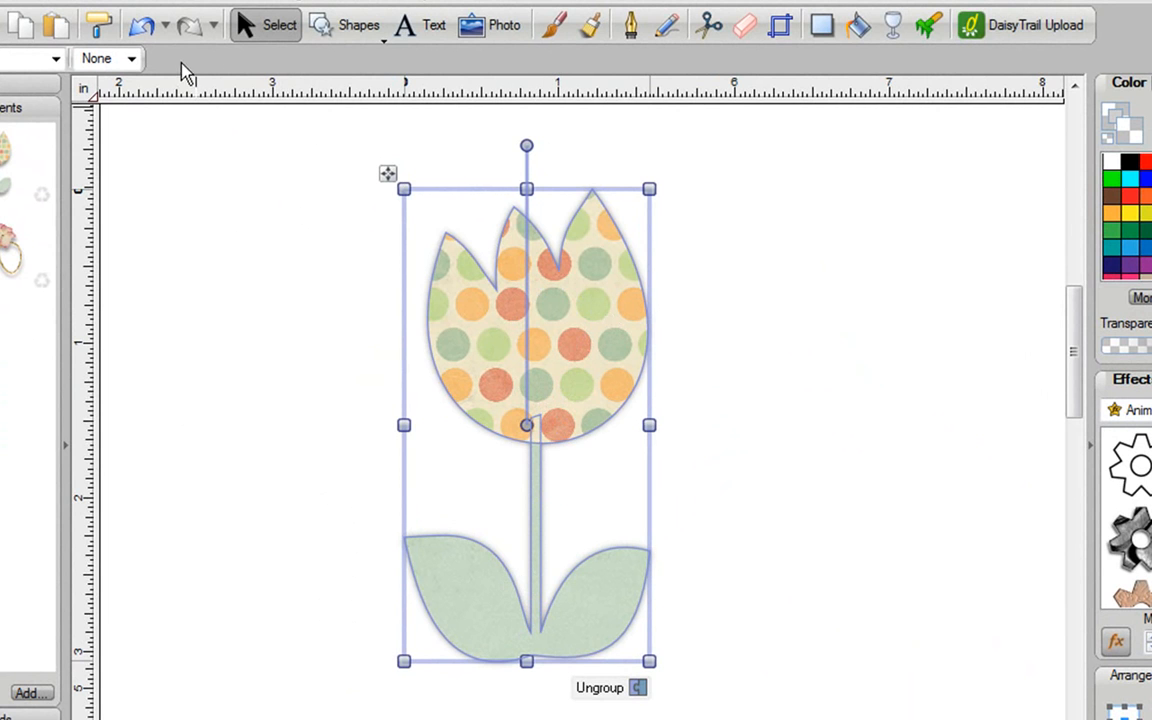
mouse_move(387, 67)
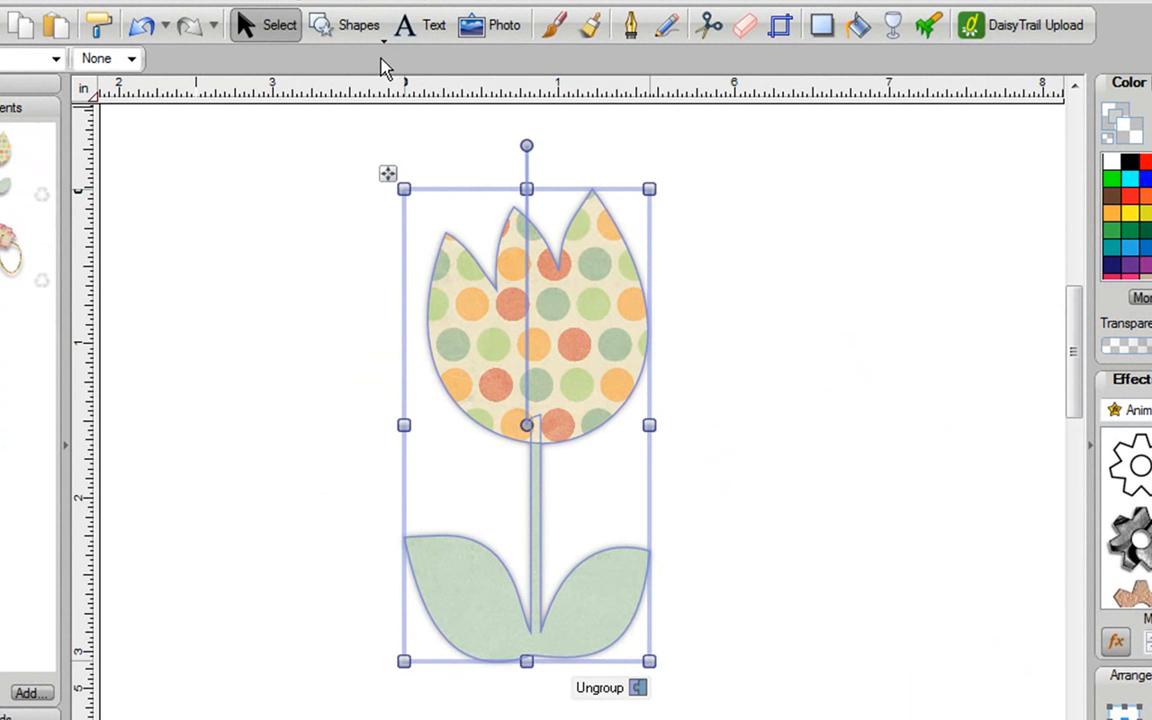
mouse_move(558, 392)
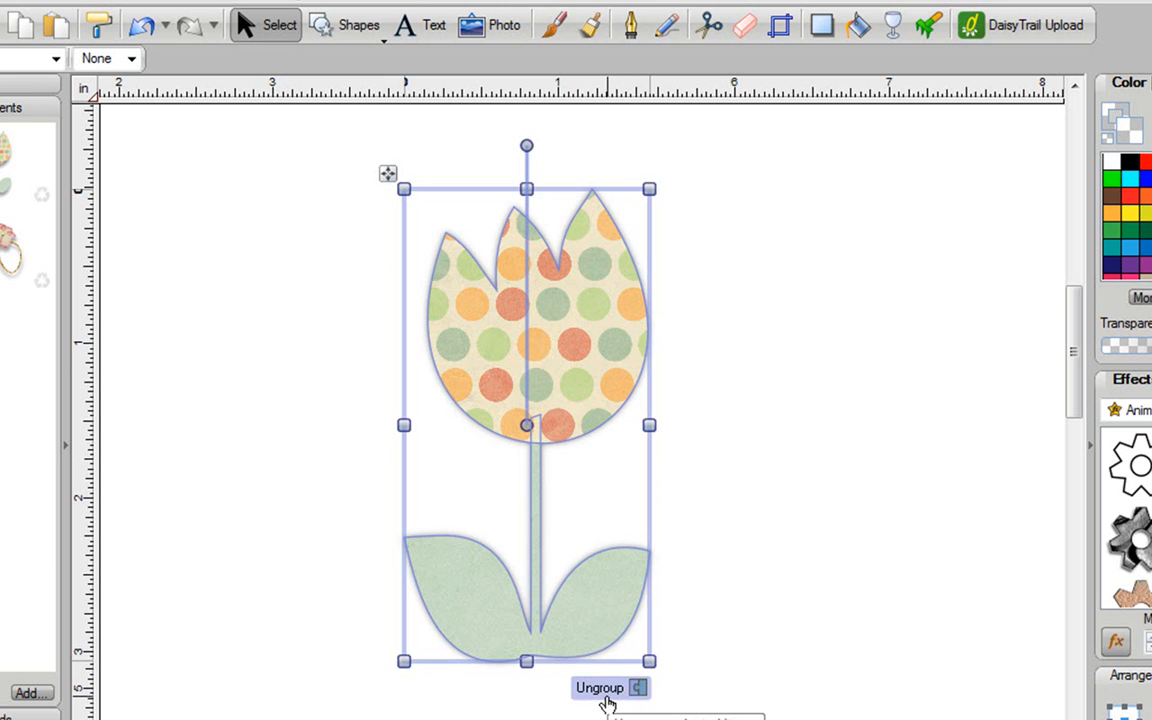
Place the grouped polka-dot tulip embellishment on the page and select it.
left_click(600, 687)
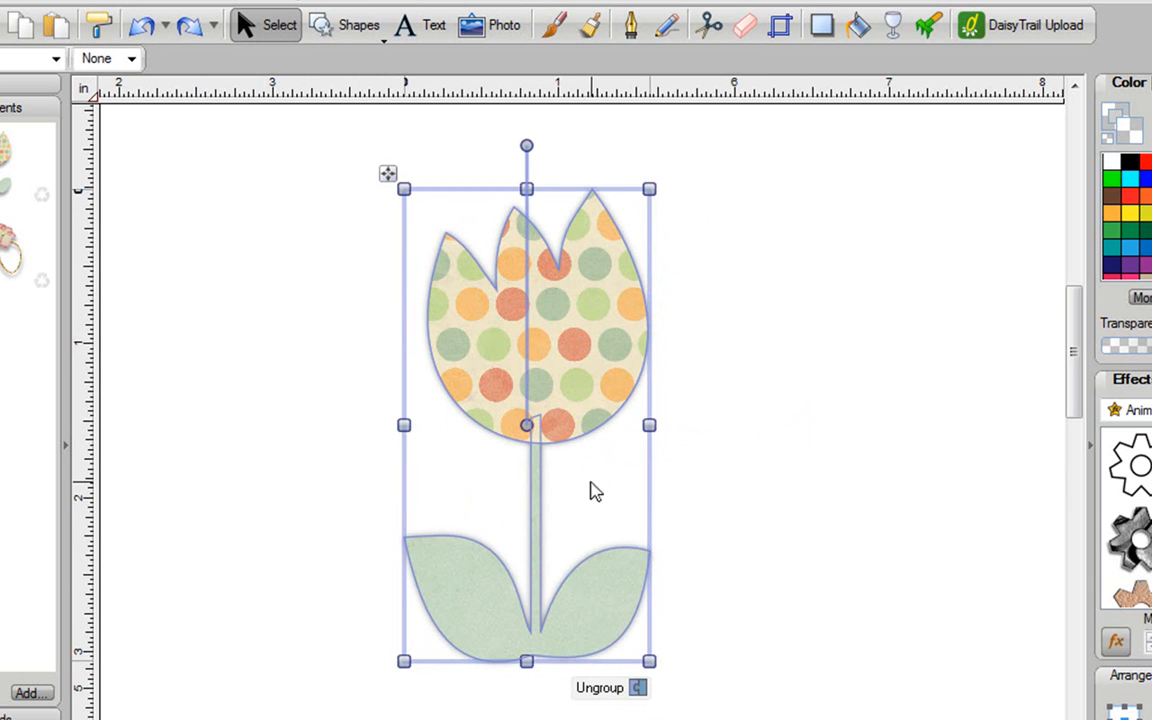
mouse_move(611, 387)
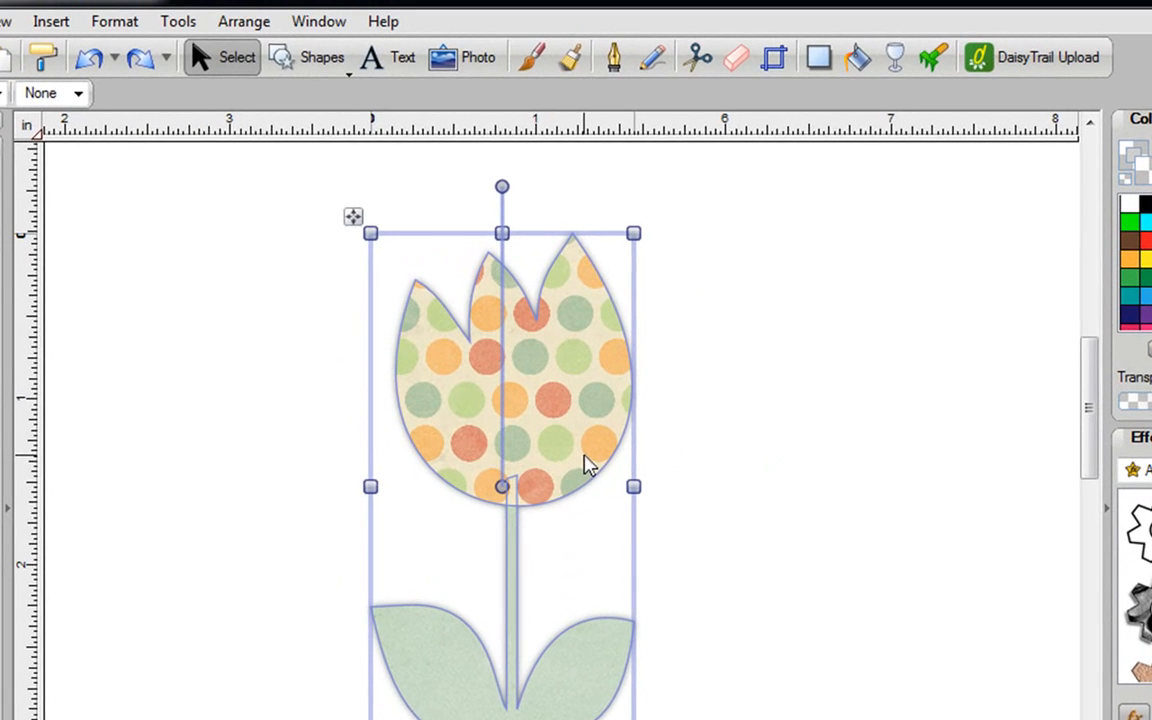
Flatten the tulip embellishment into a single bitmap with Convert to Bitmap.
left_click(178, 21)
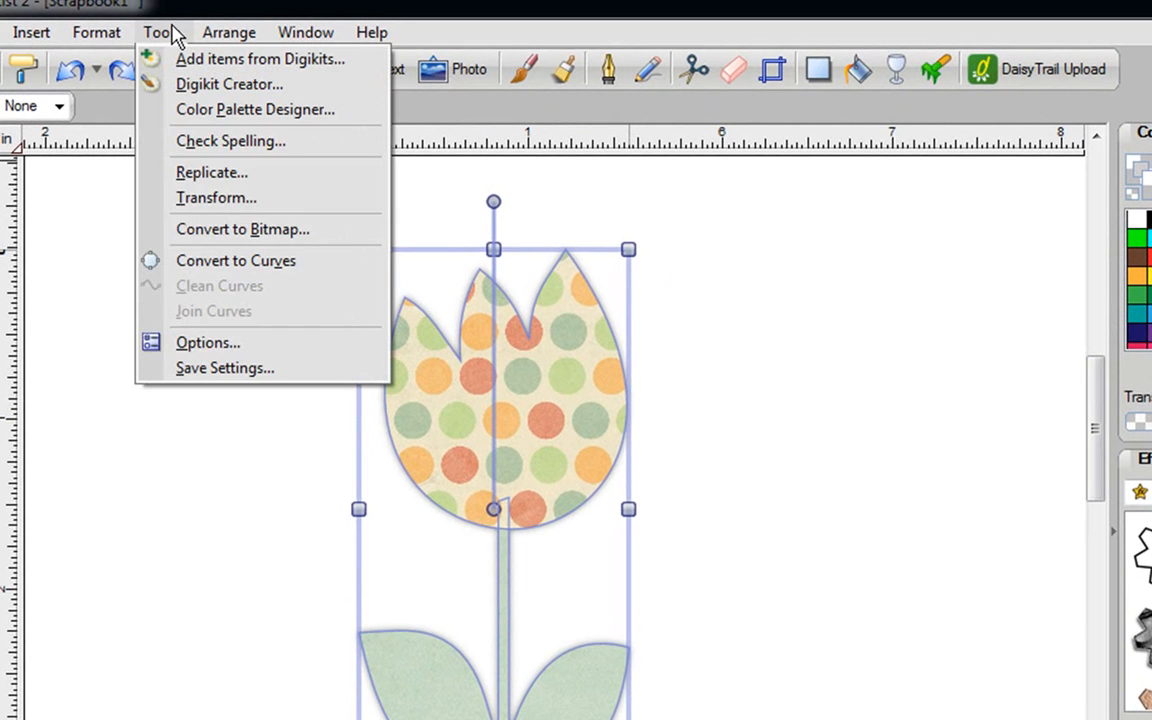
left_click(243, 229)
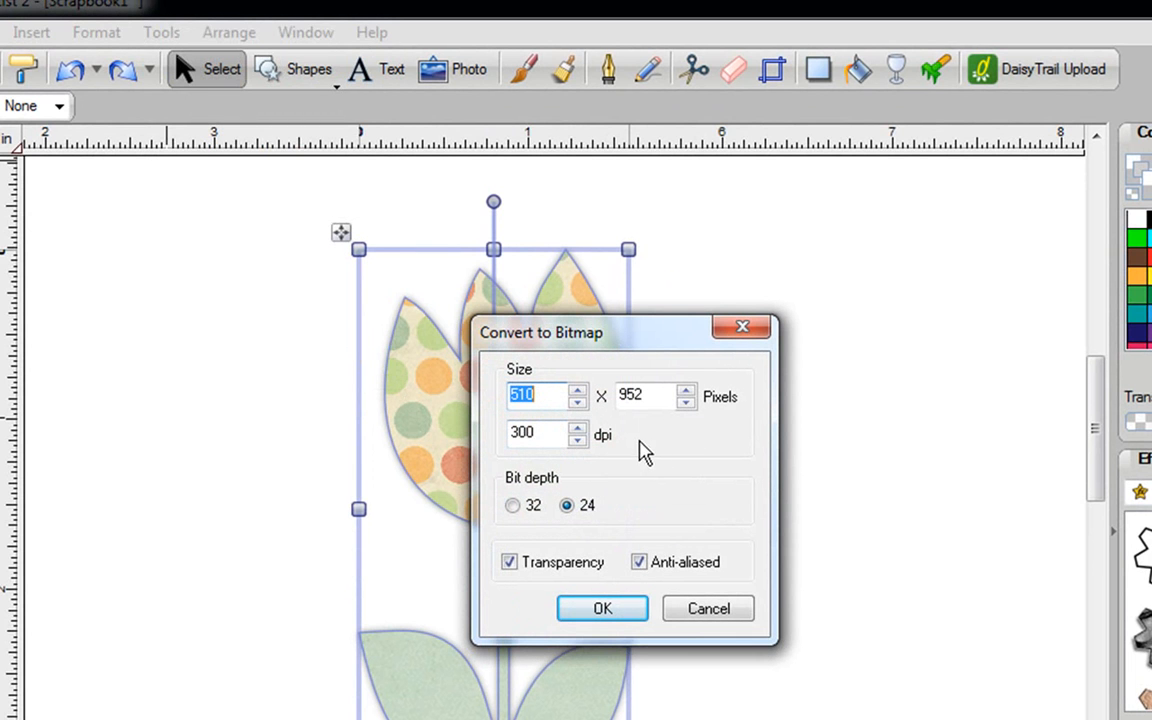
mouse_move(593, 530)
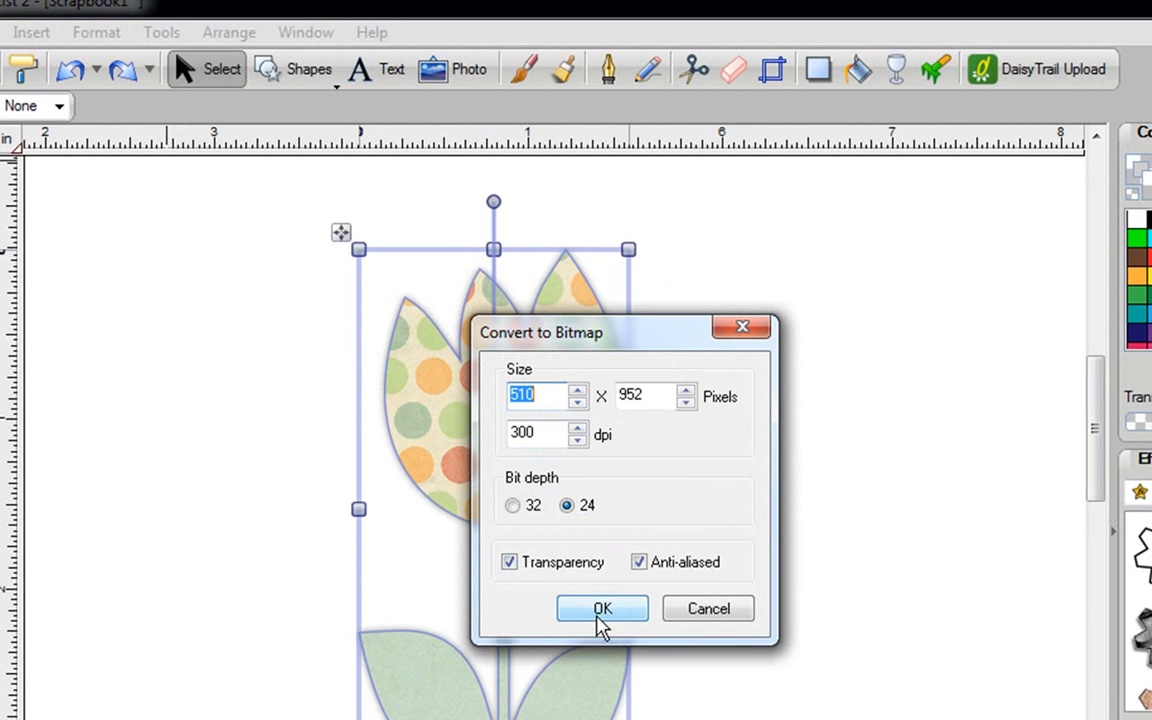
left_click(602, 608)
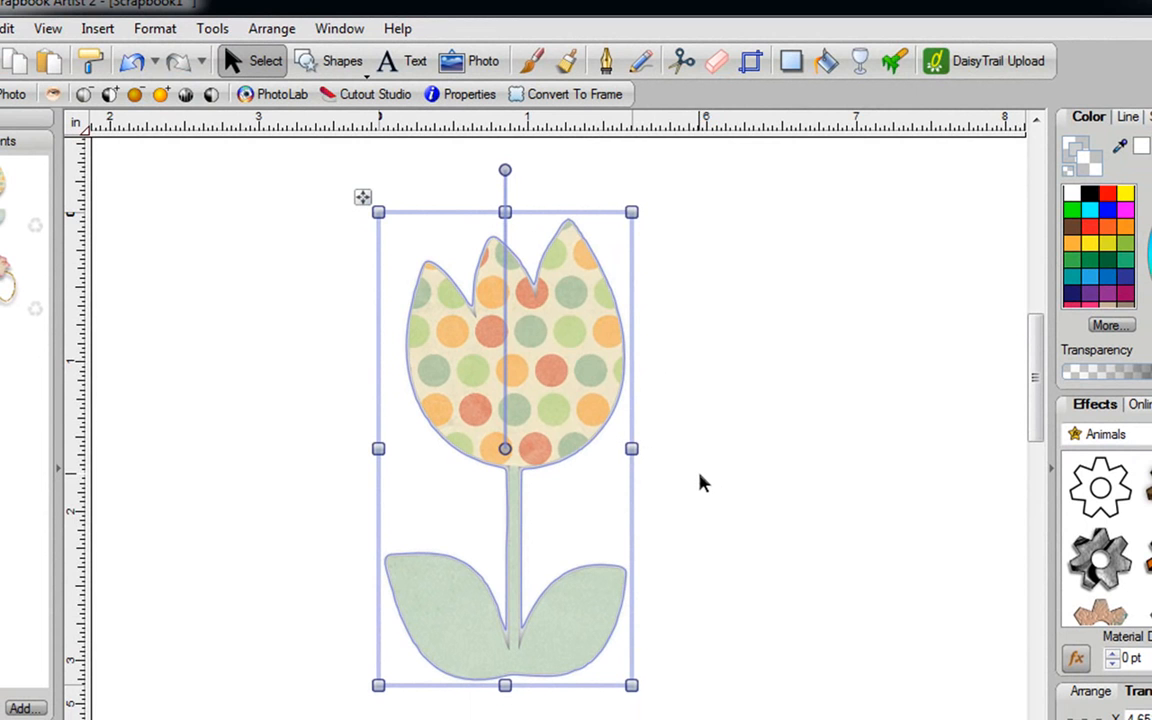
mouse_move(613, 715)
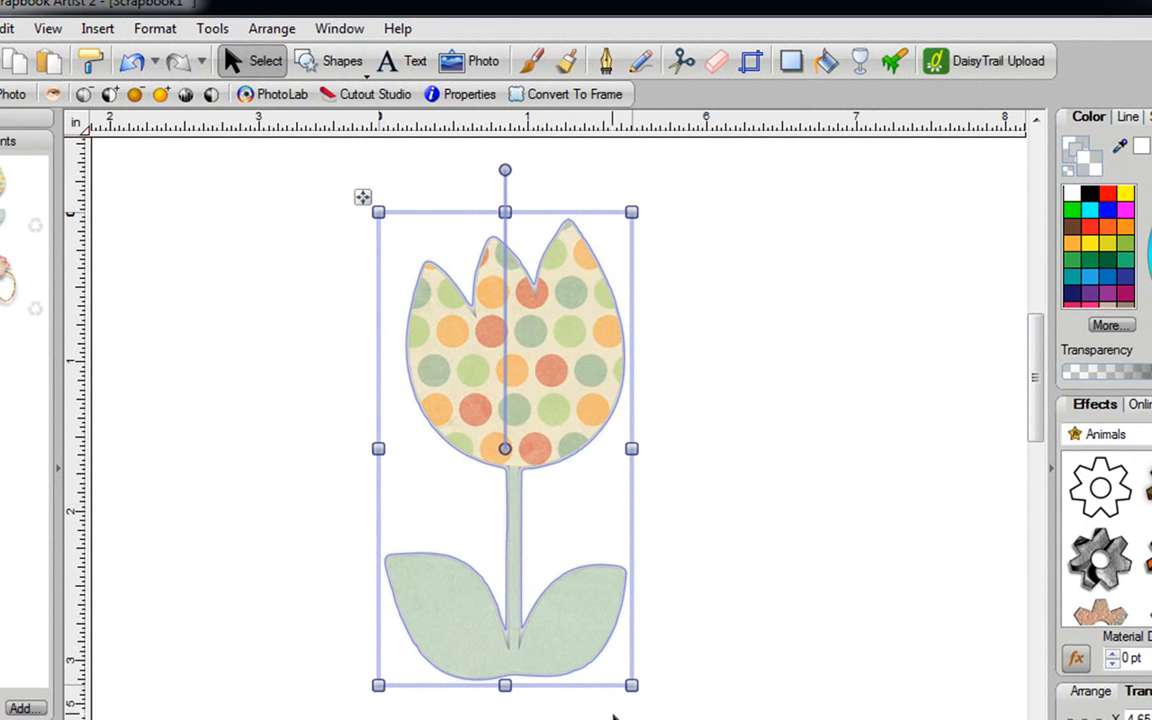
mouse_move(320, 165)
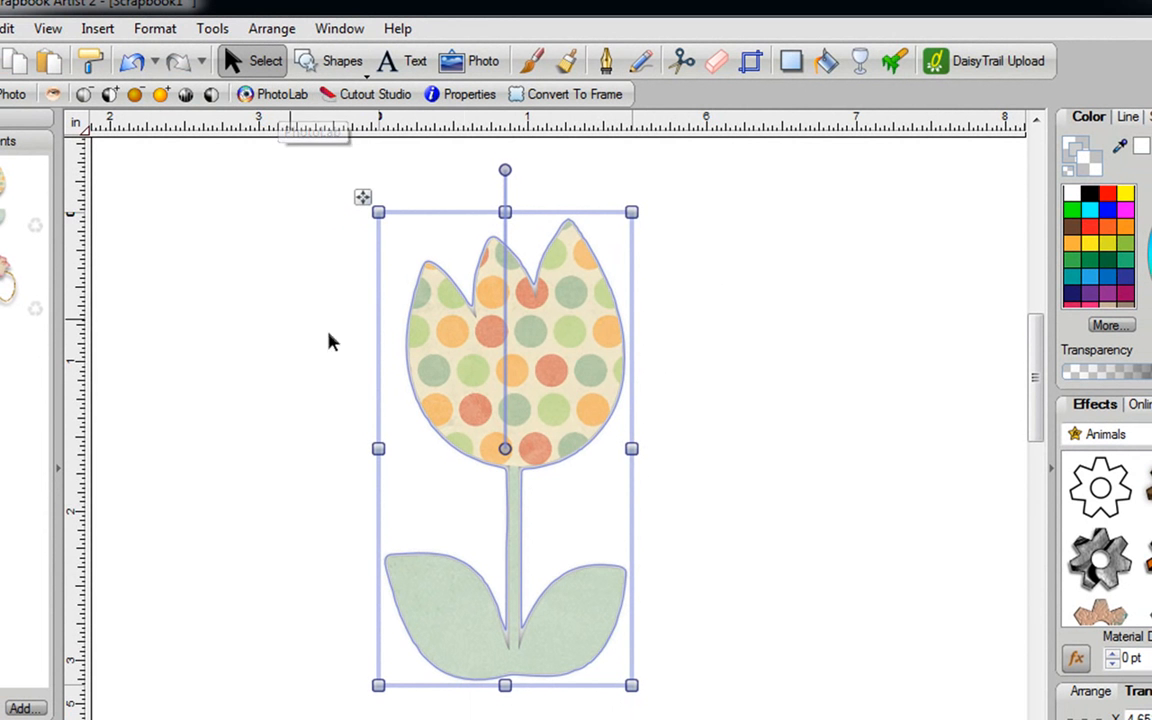
mouse_move(505, 365)
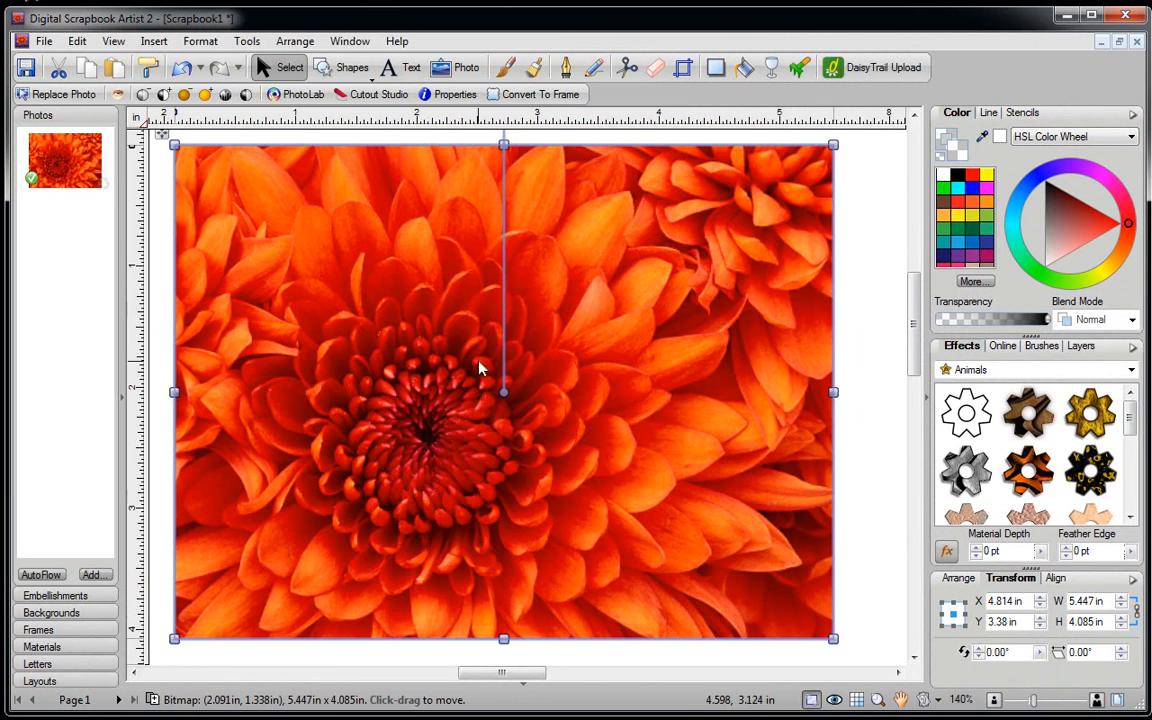
mouse_move(605, 437)
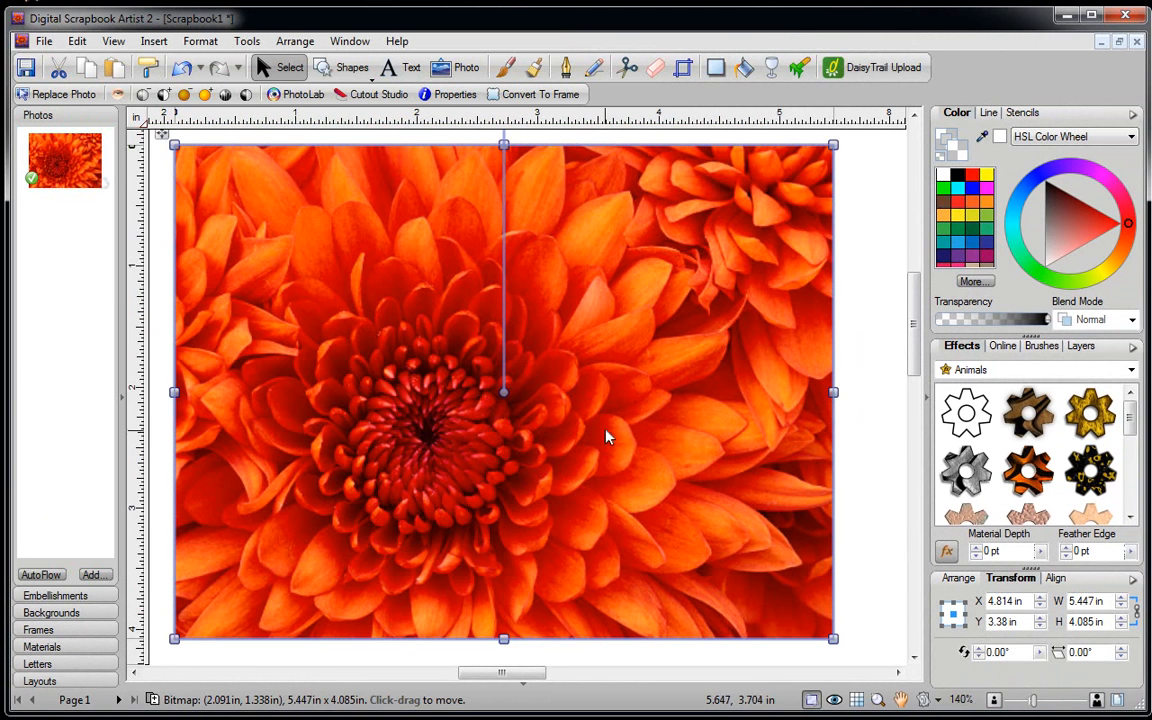
mouse_move(318, 445)
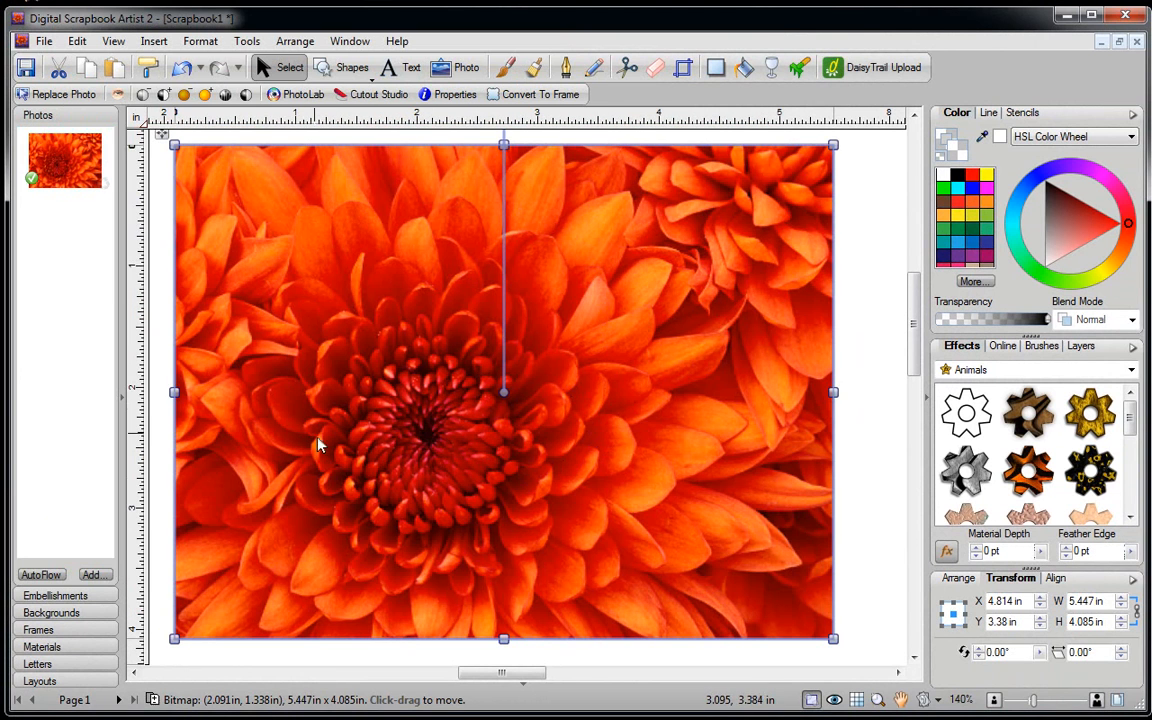
mouse_move(528, 558)
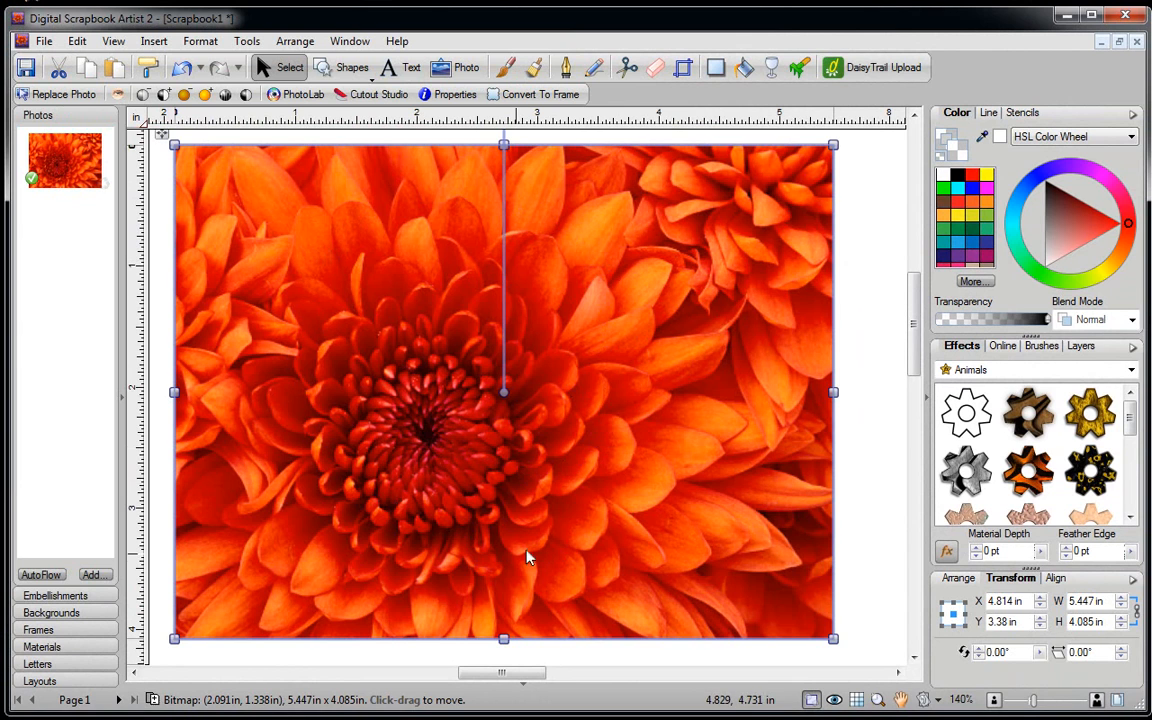
mouse_move(510, 518)
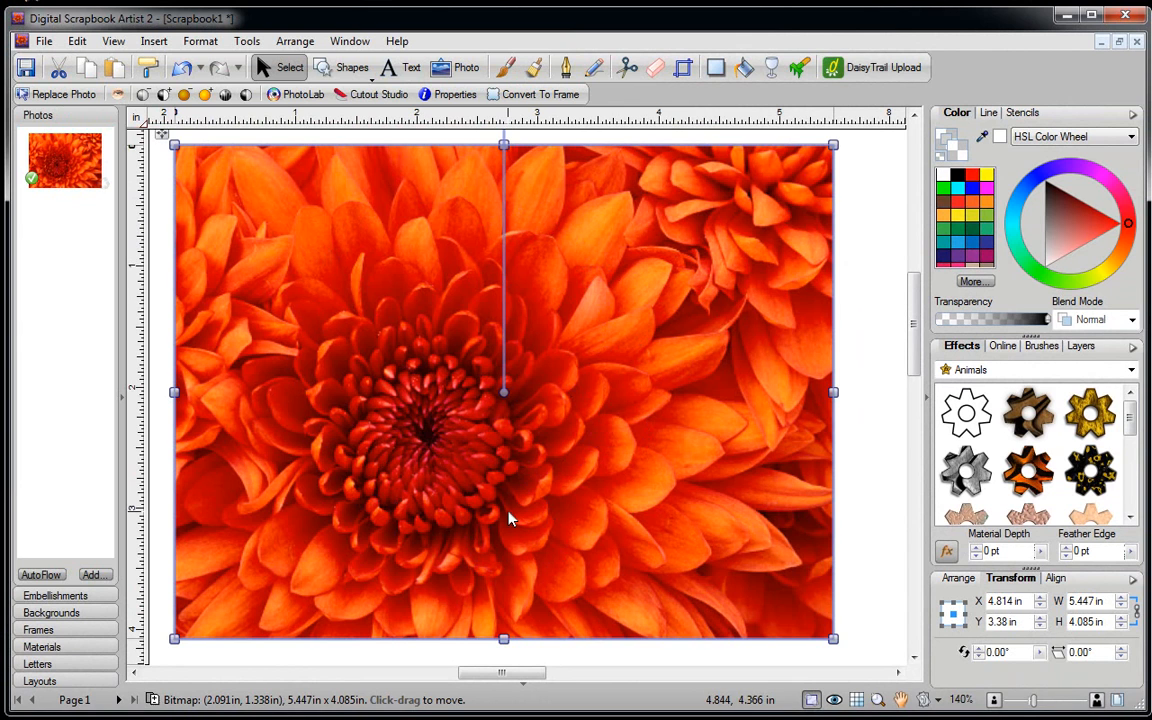
mouse_move(588, 390)
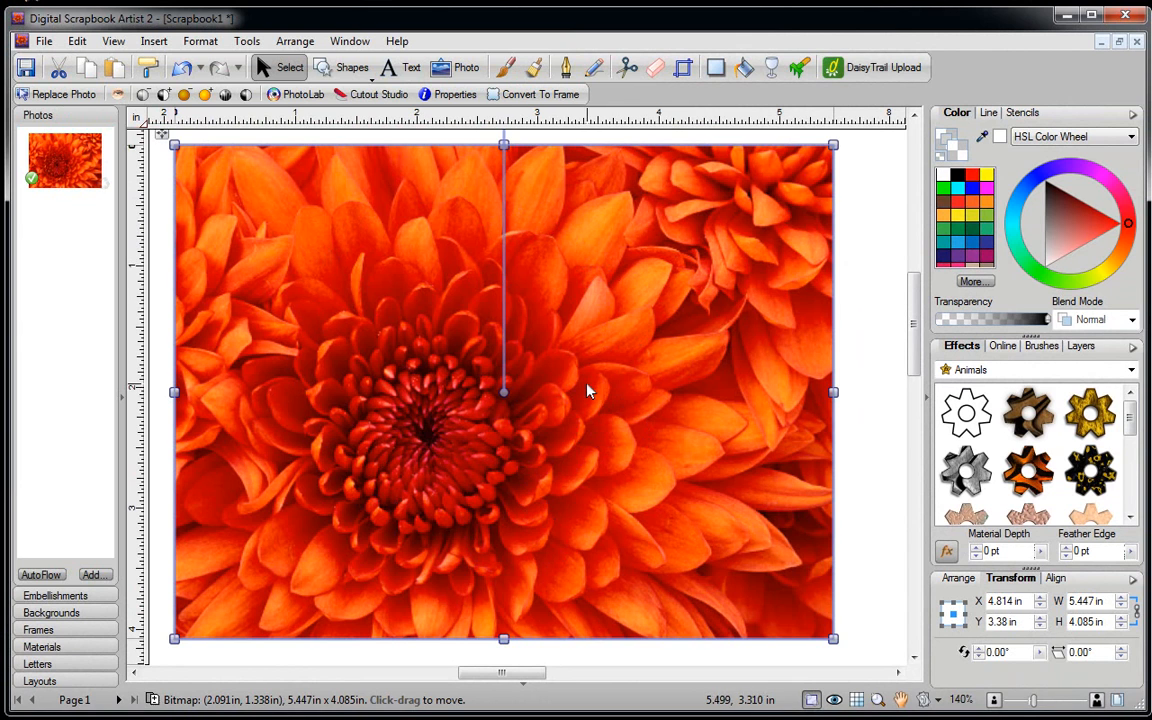
mouse_move(472, 357)
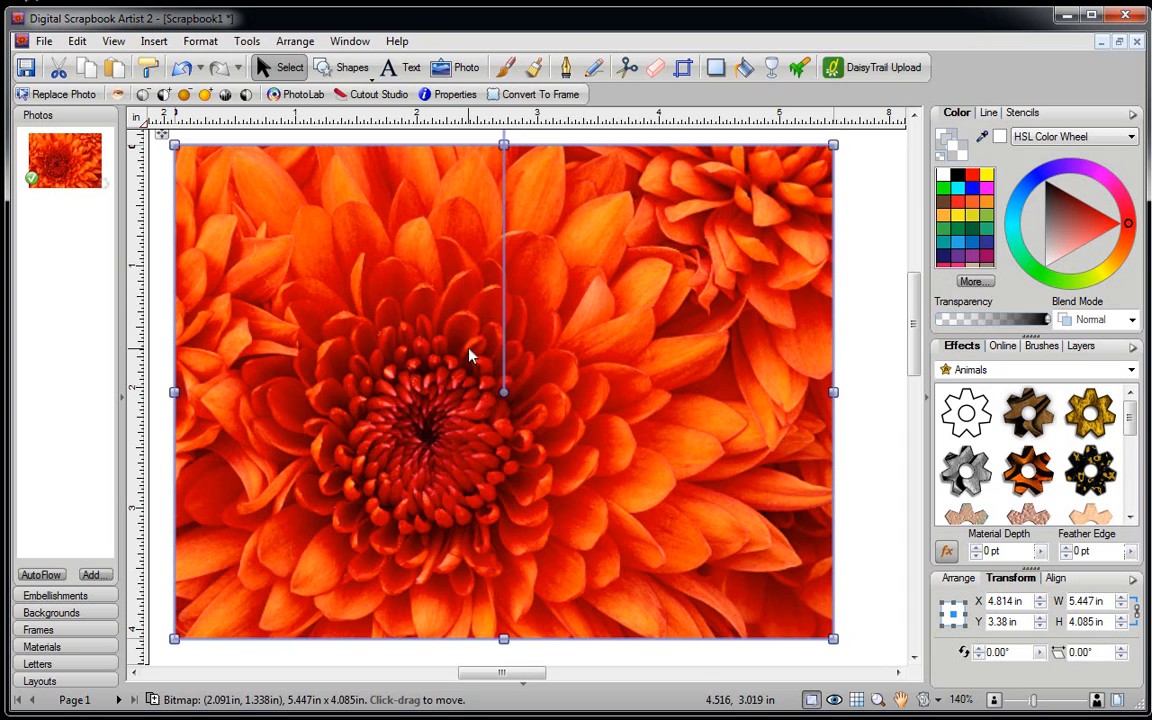
Add an enabled Kaleidoscope filter in PhotoLab with 72 images at an 89° angle.
left_click(297, 94)
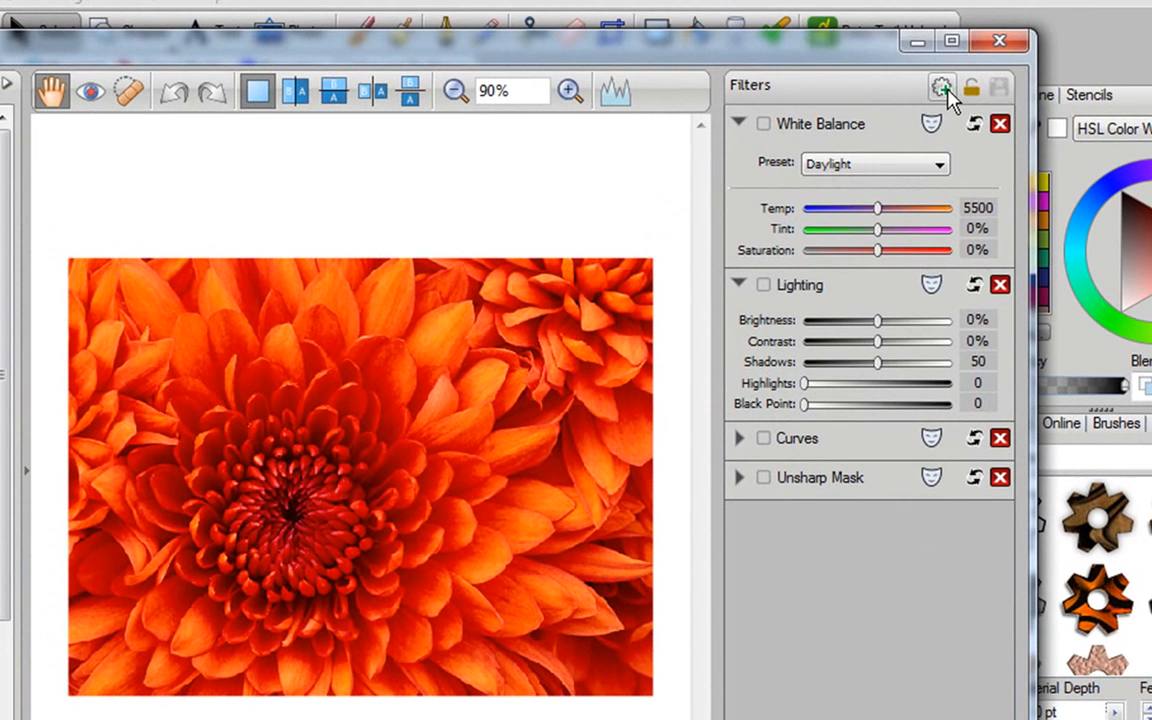
left_click(942, 88)
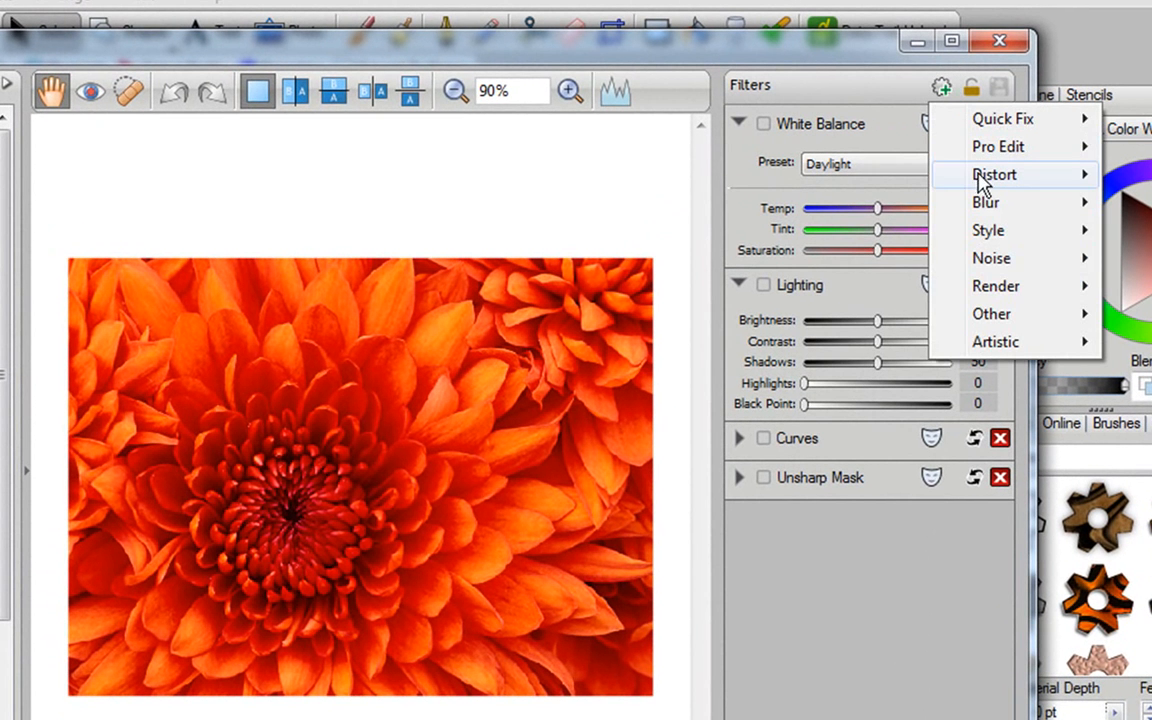
mouse_move(994, 174)
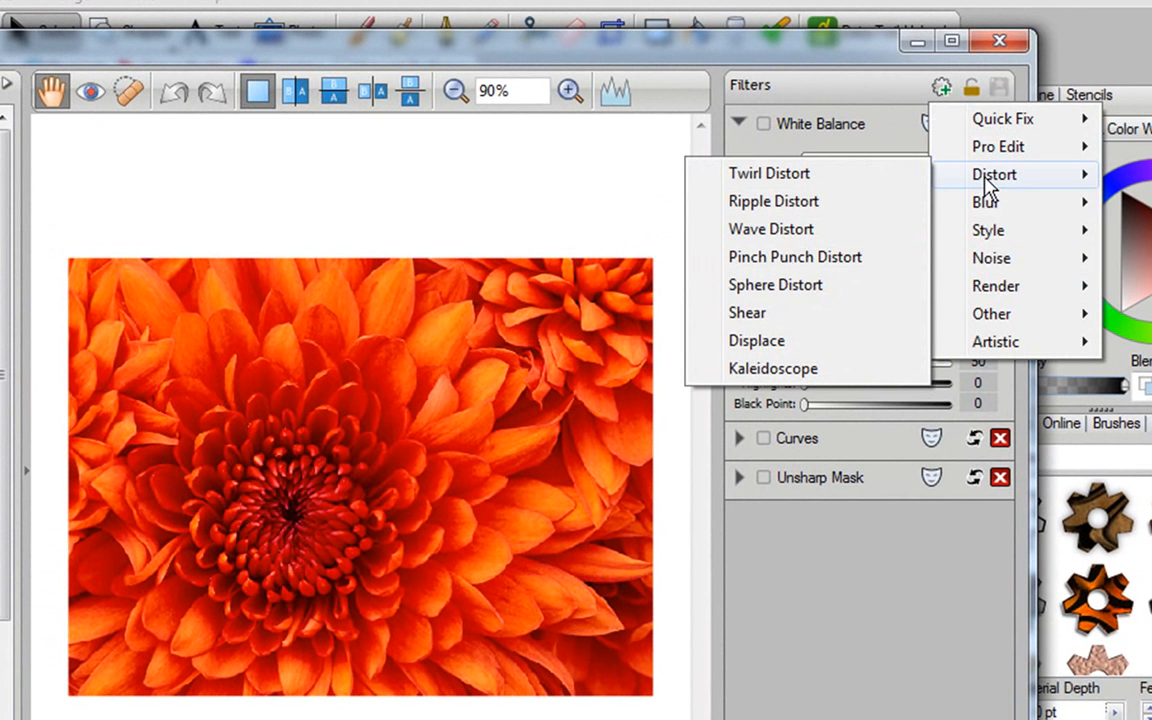
left_click(773, 368)
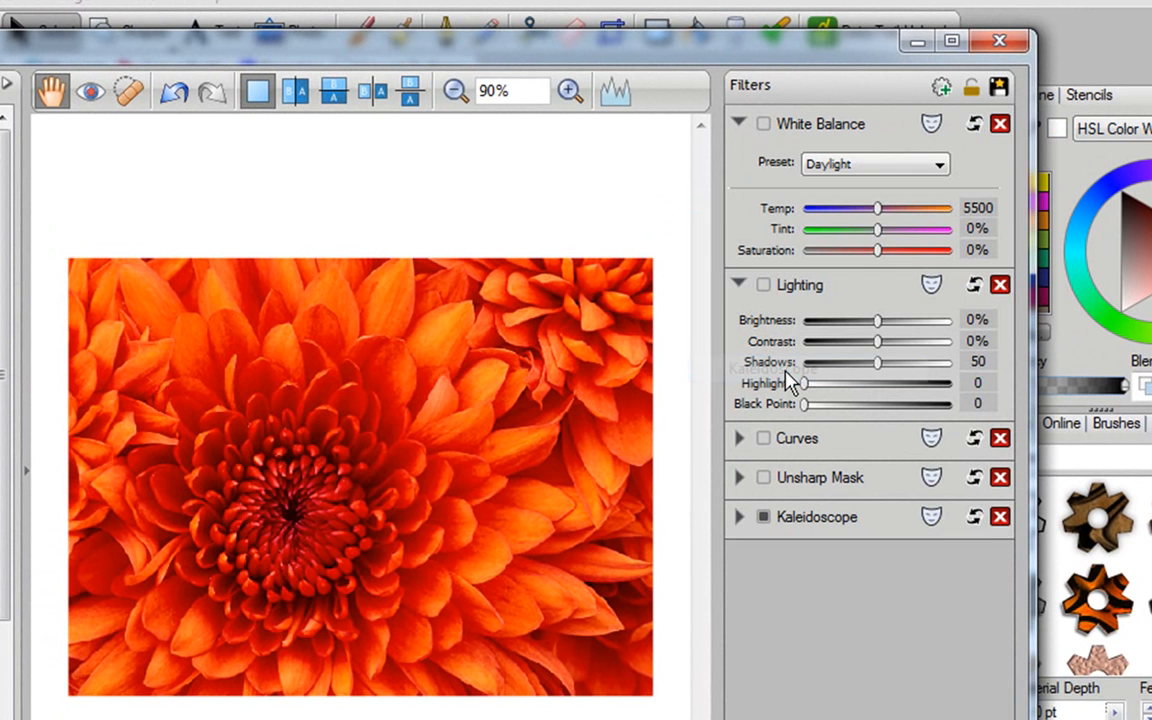
left_click(763, 517)
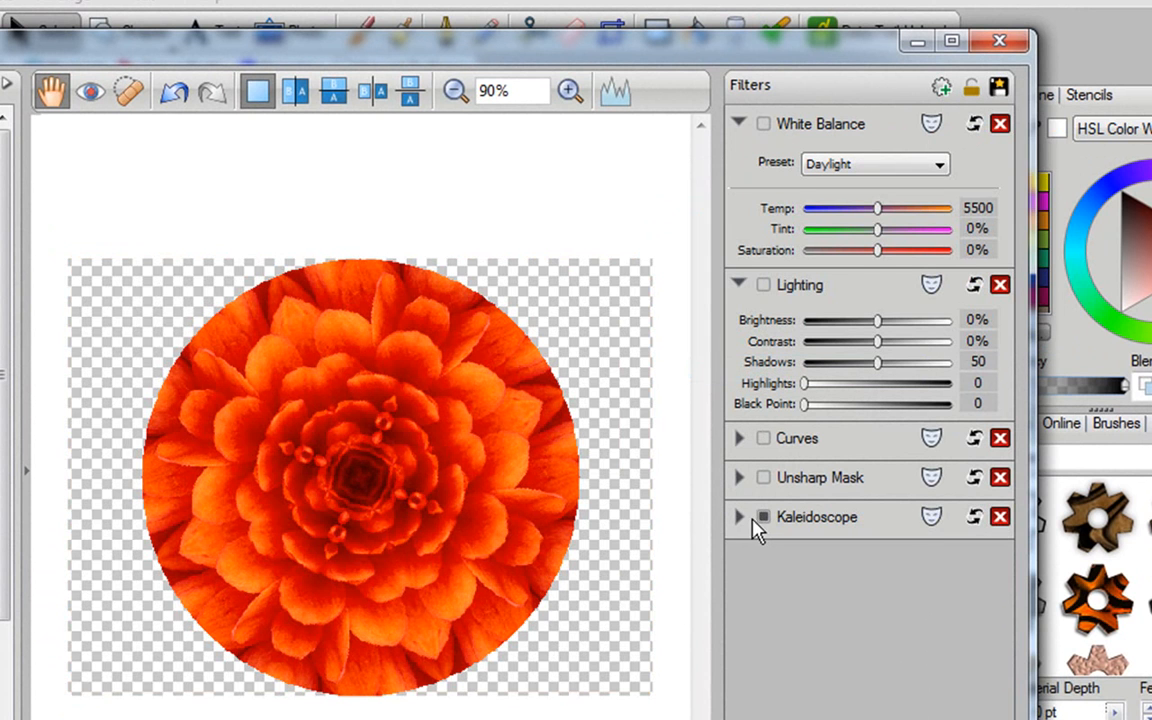
left_click(739, 517)
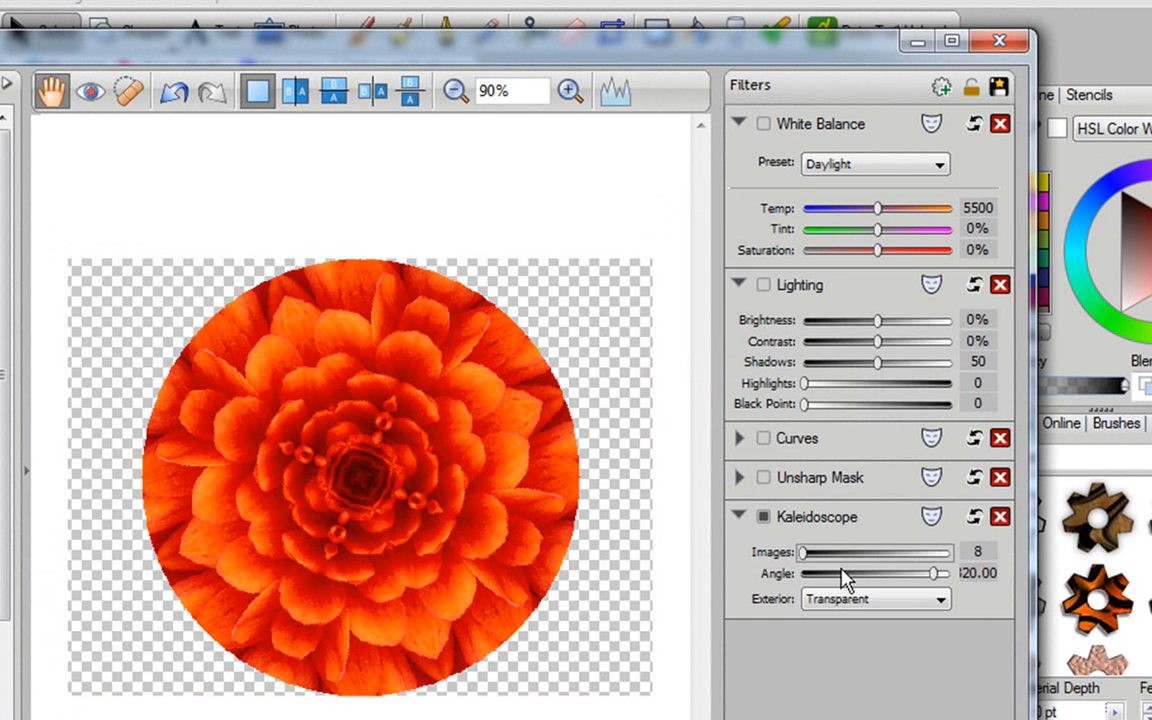
left_click_drag(800, 552, 822, 552)
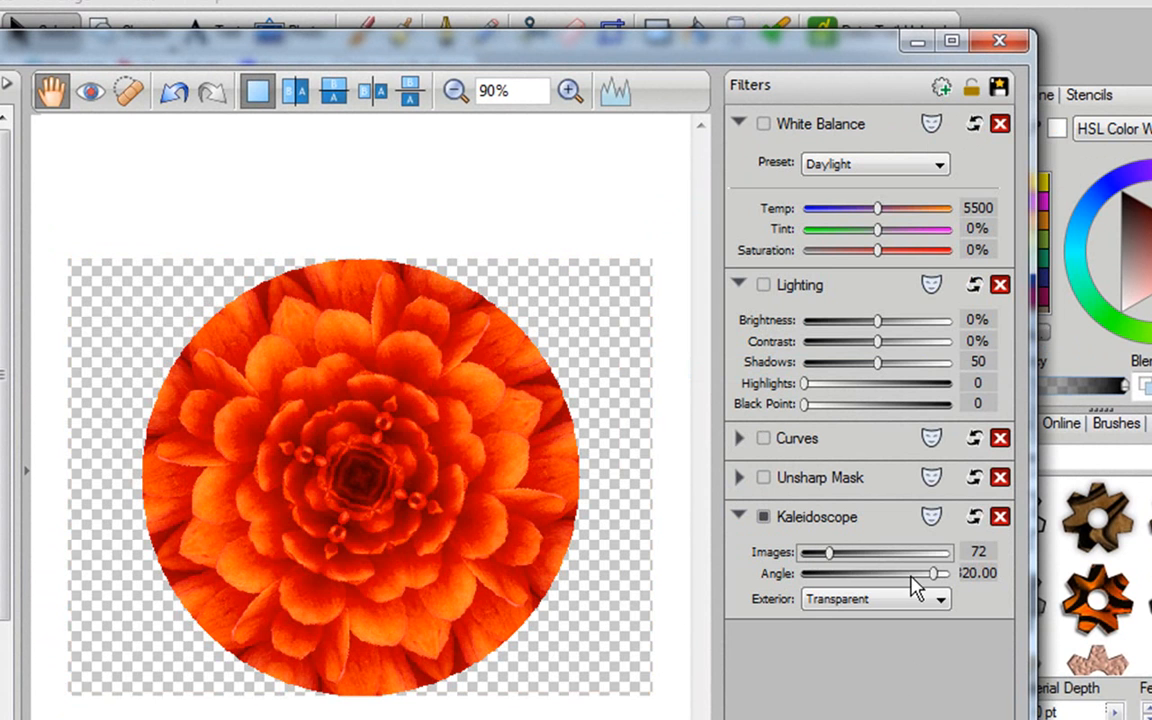
left_click_drag(908, 573, 838, 573)
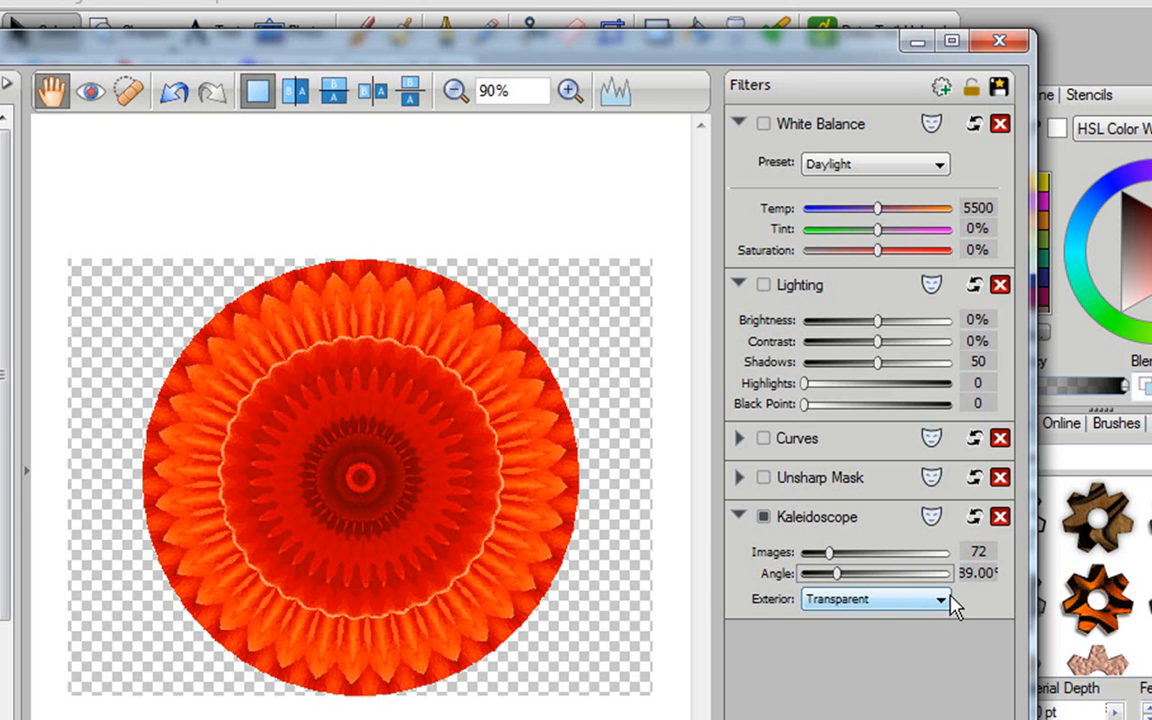
Set the Kaleidoscope exterior to Image, with 54 images at a 36° angle.
left_click(873, 599)
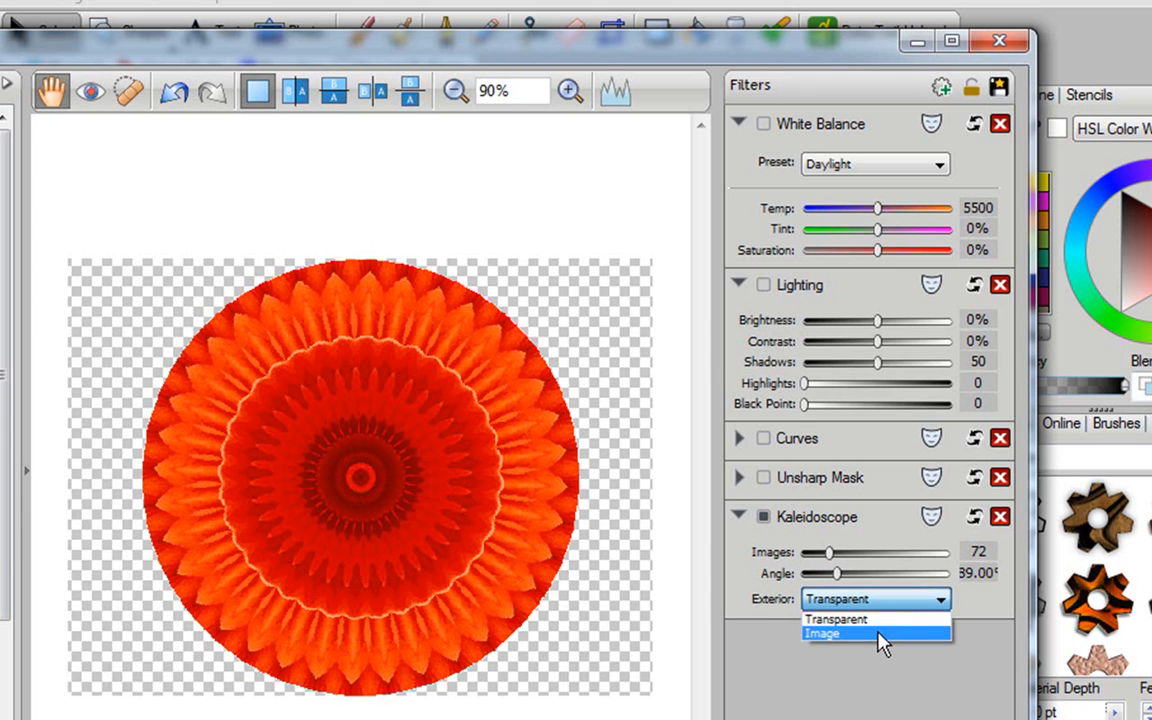
left_click(824, 633)
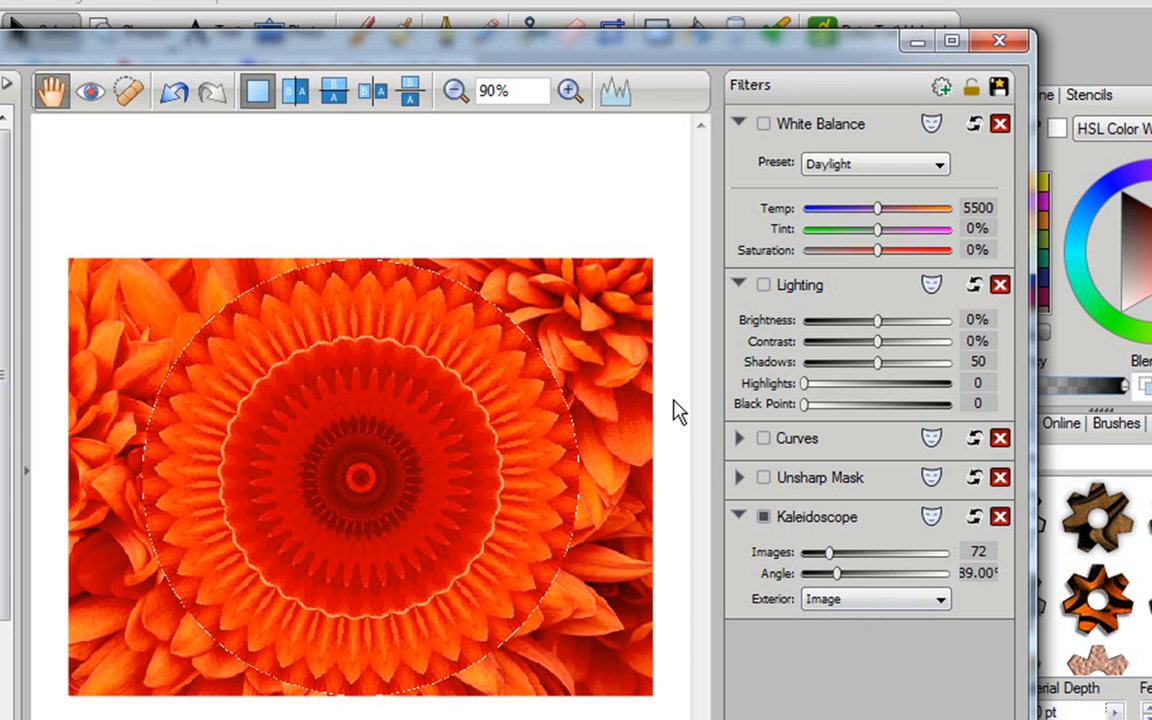
mouse_move(170, 650)
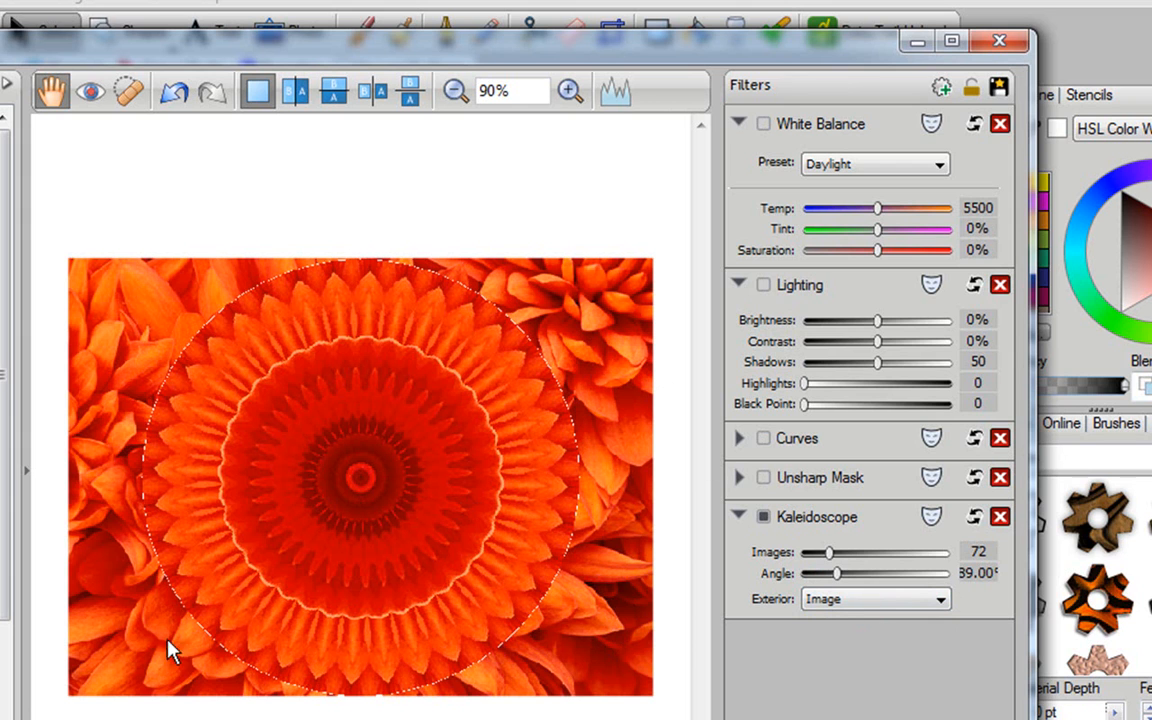
mouse_move(810, 568)
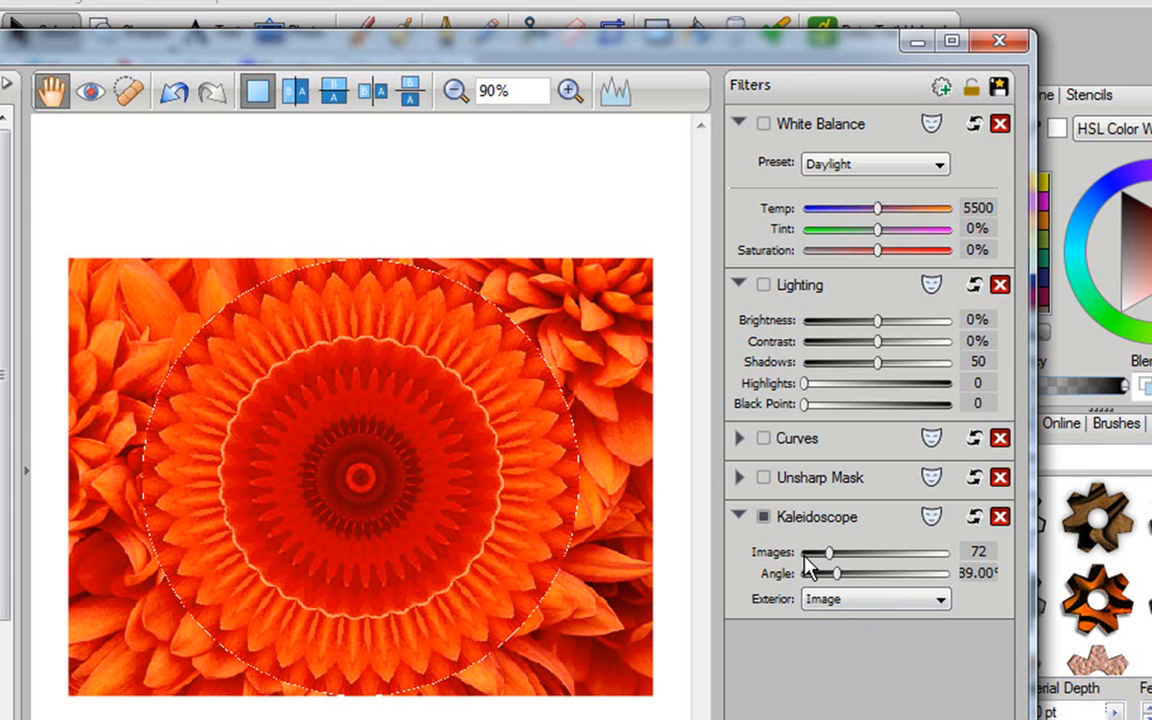
left_click_drag(822, 552, 812, 552)
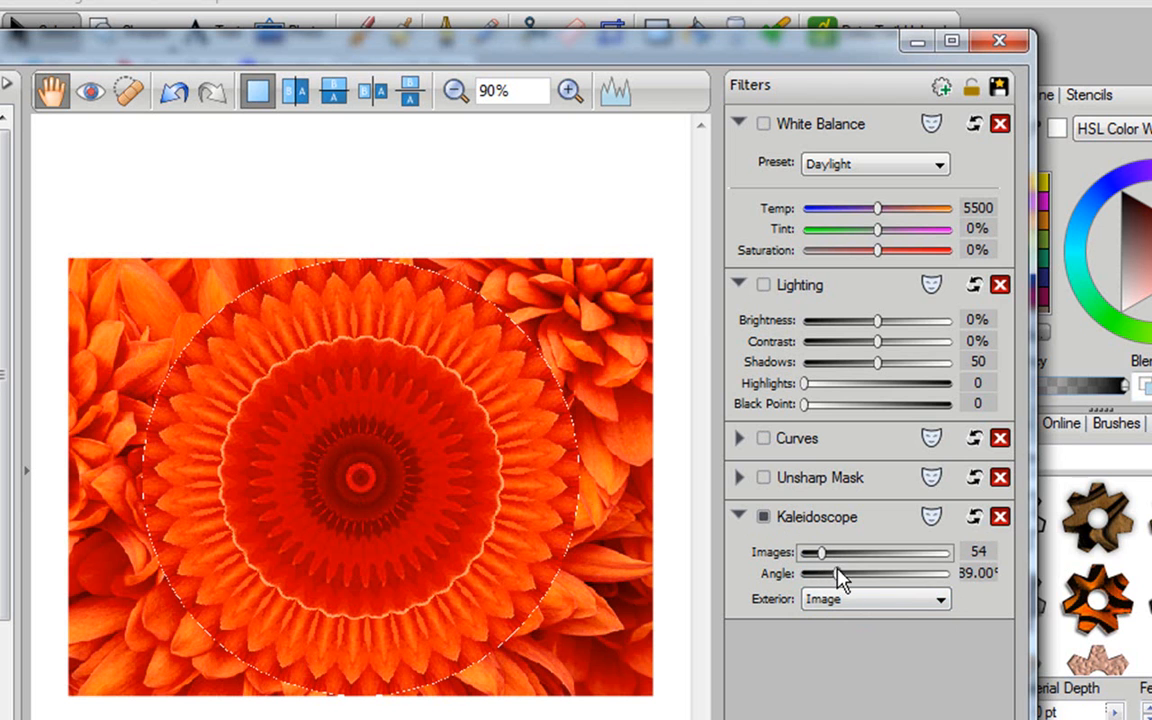
left_click_drag(840, 573, 818, 573)
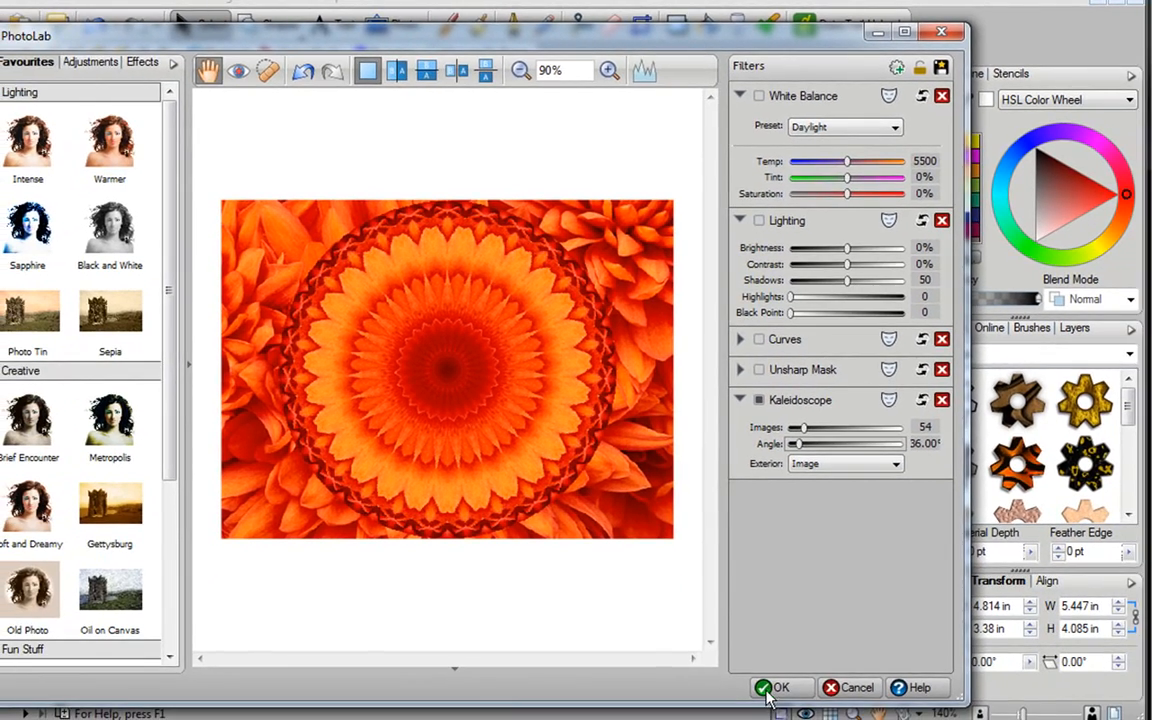
Accept the PhotoLab changes with OK and deselect the chrysanthemum photo.
left_click(781, 687)
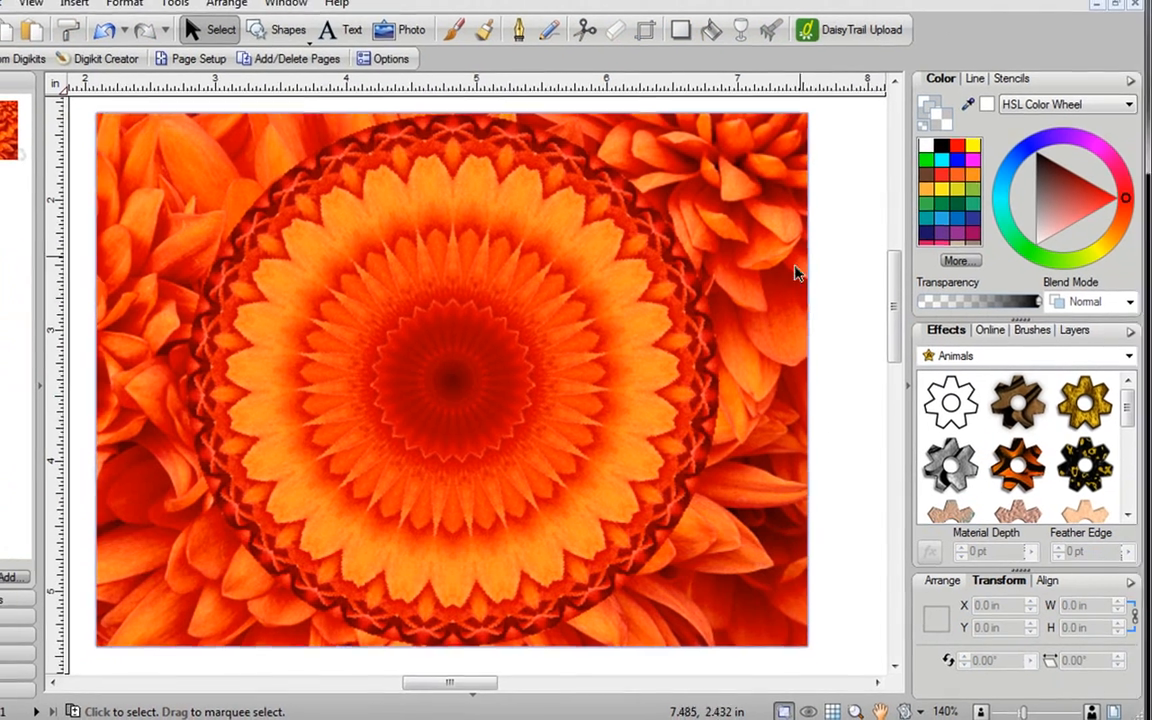
left_click(1116, 6)
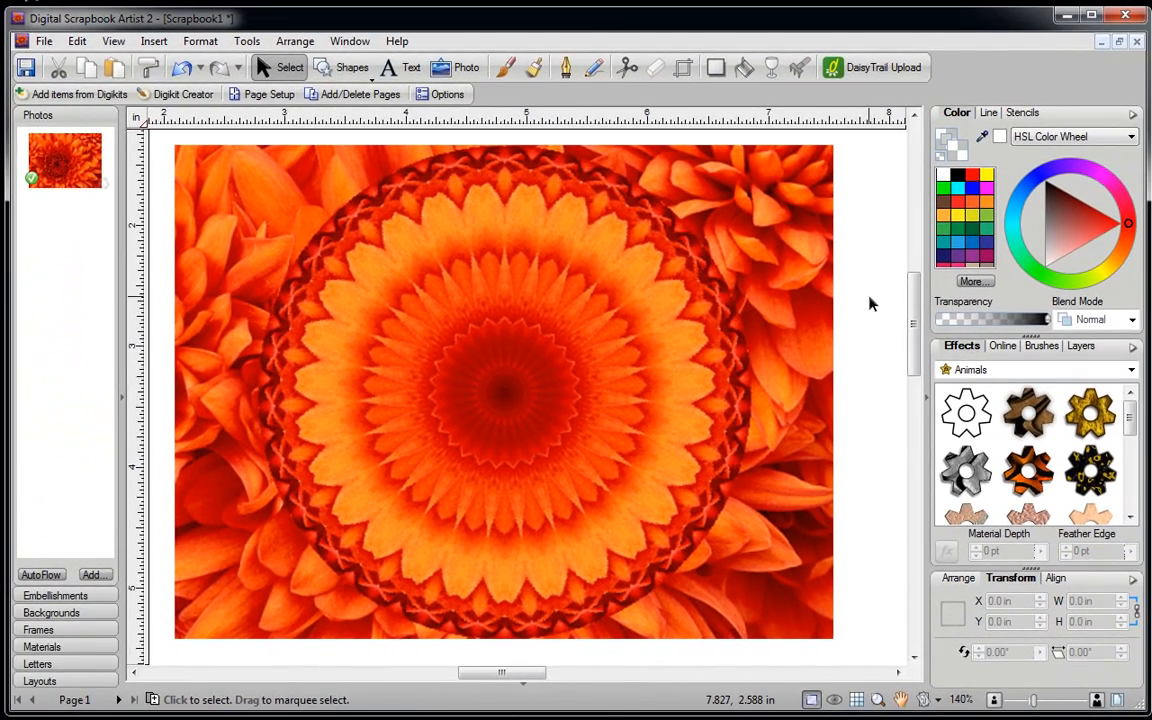